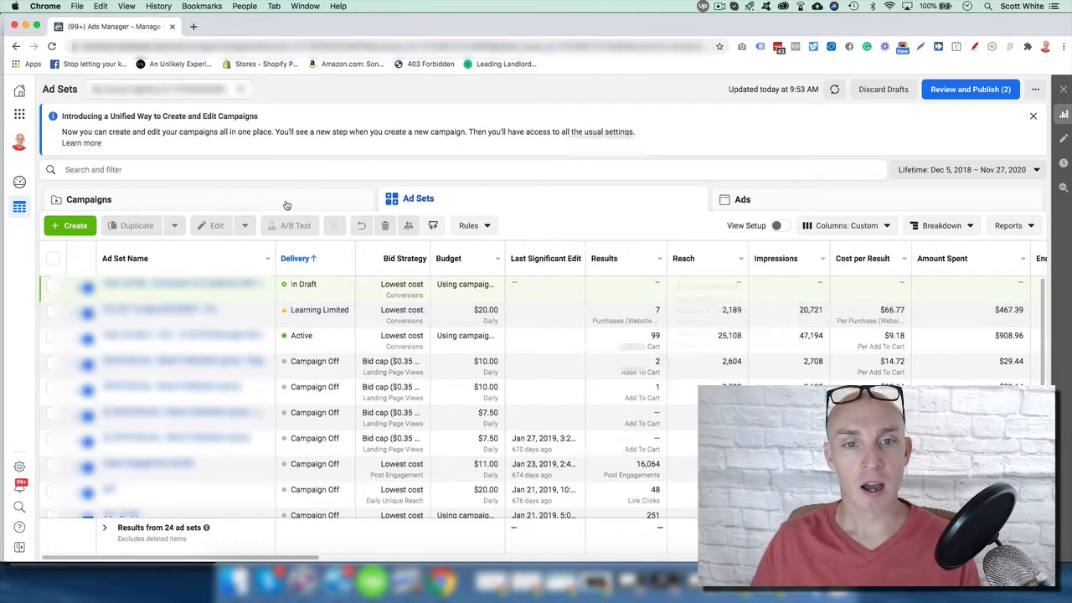
mouse_move(549, 268)
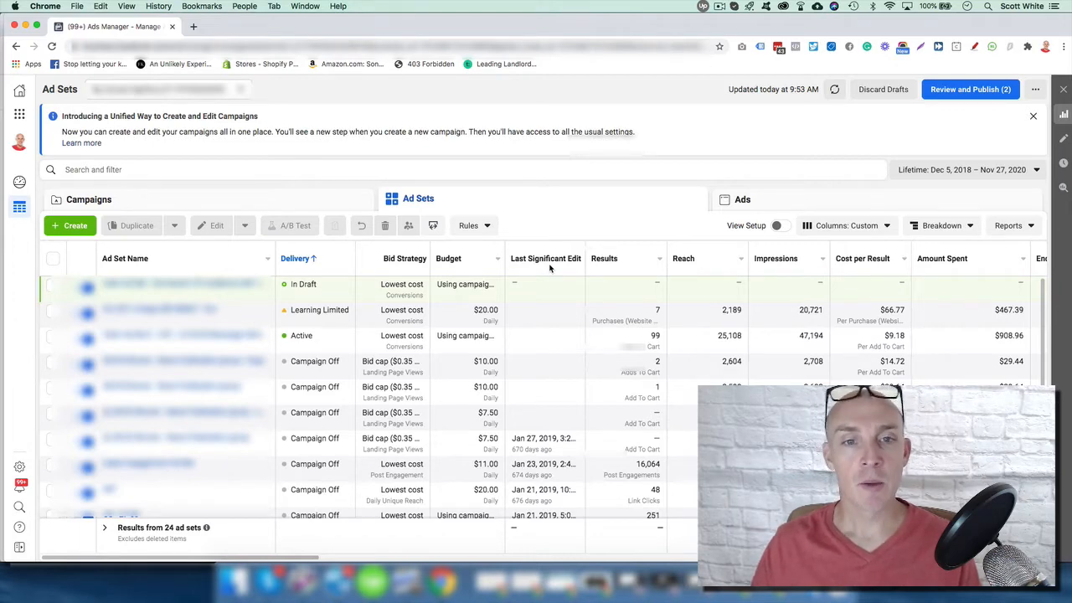
mouse_move(181, 198)
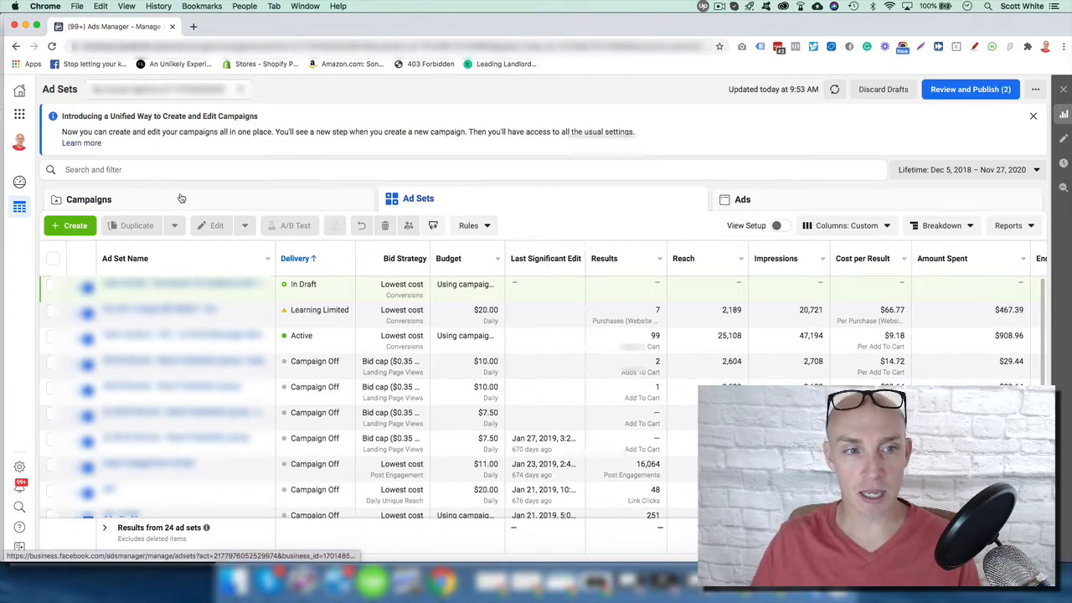
Step: Show the Campaigns list instead of the ad sets list
left_click(87, 197)
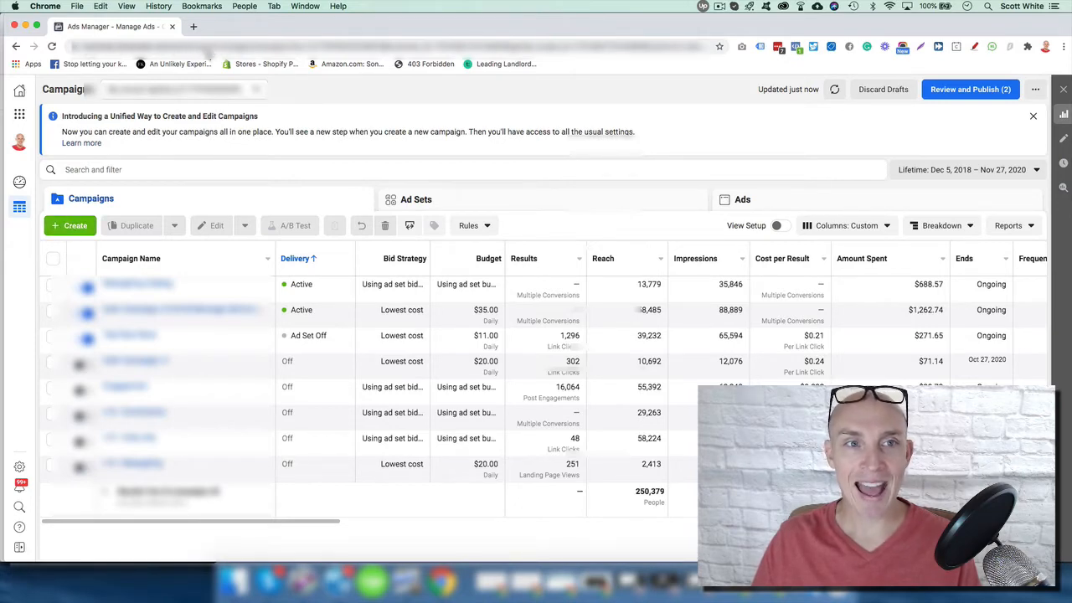
mouse_move(76, 231)
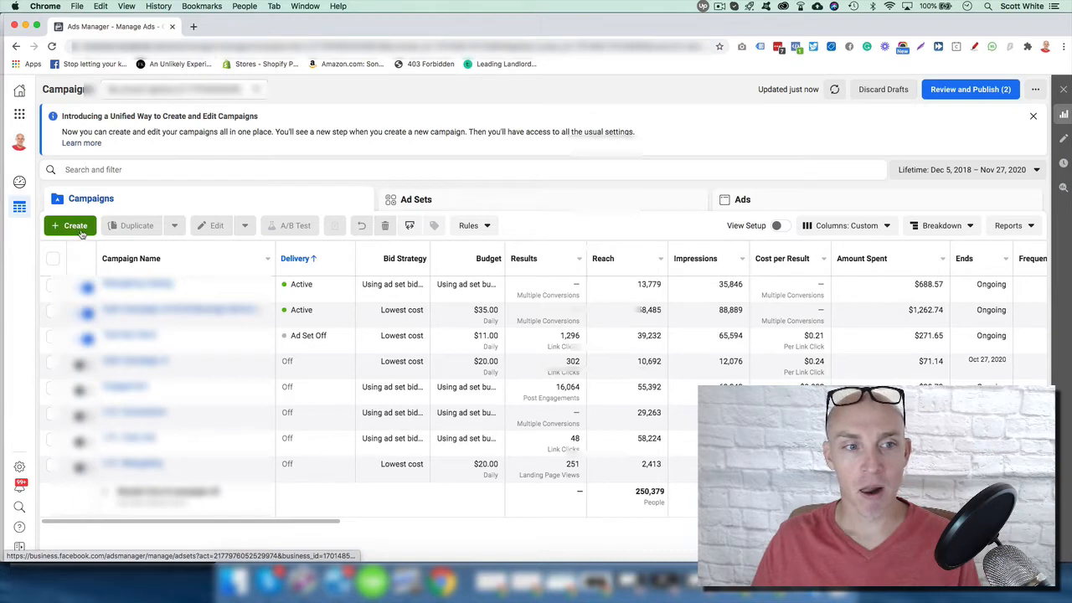
Step: Create a new draft campaign with the Conversions objective and continue into its editor
left_click(70, 225)
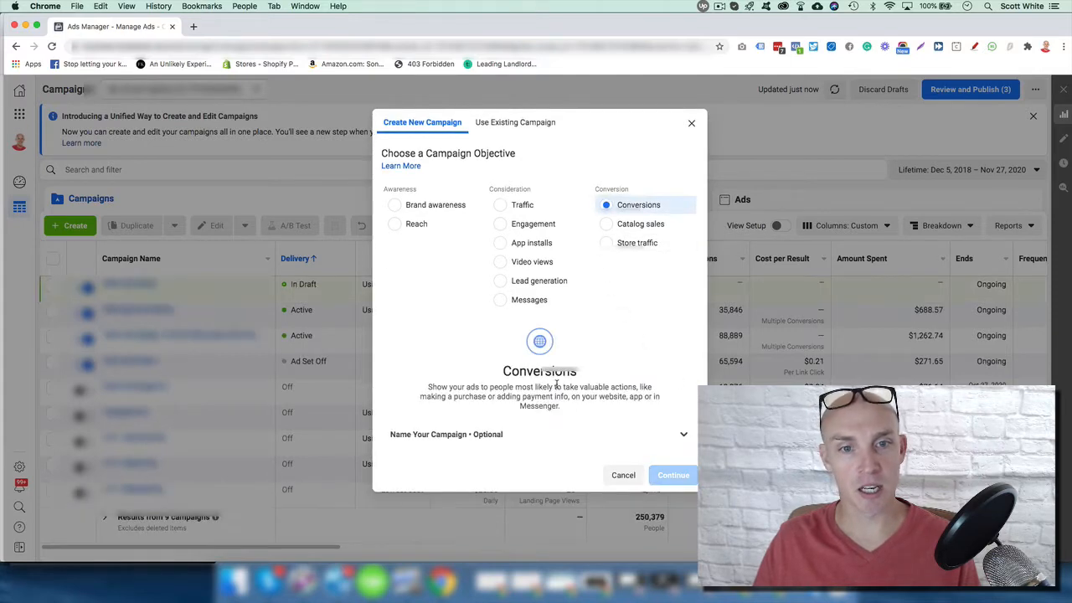
left_click(673, 476)
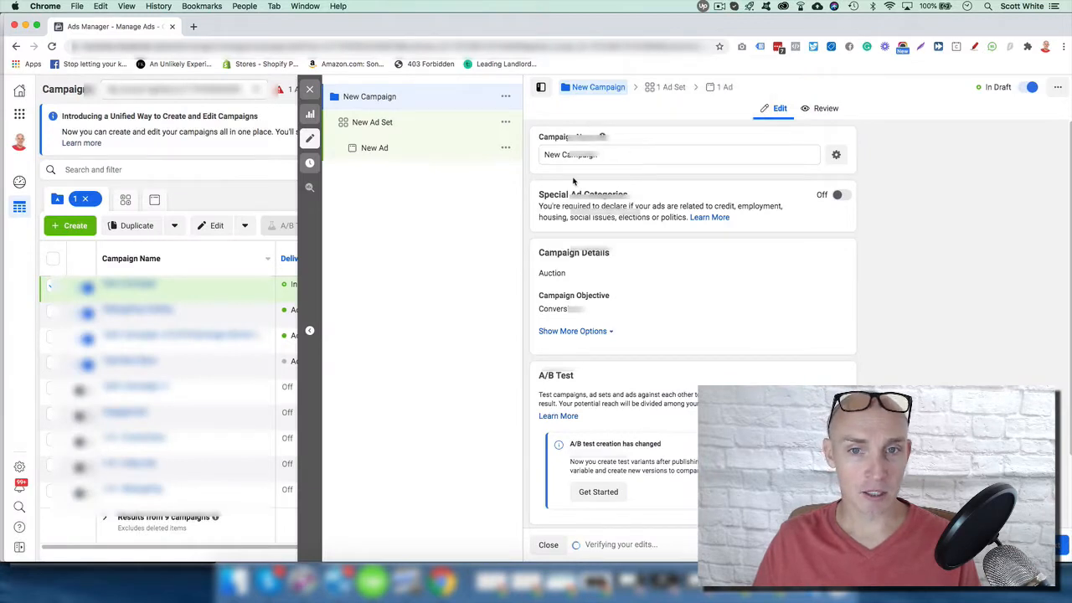
scroll("down", 3)
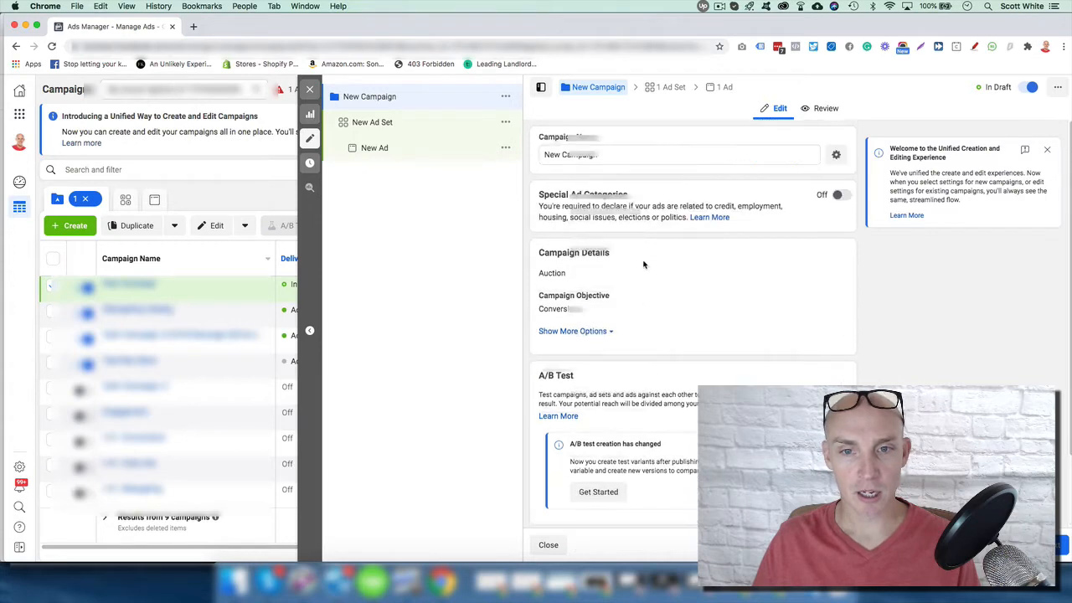
Step: Set the new ad set to website conversions using the pixel's Purchase event
left_click(372, 121)
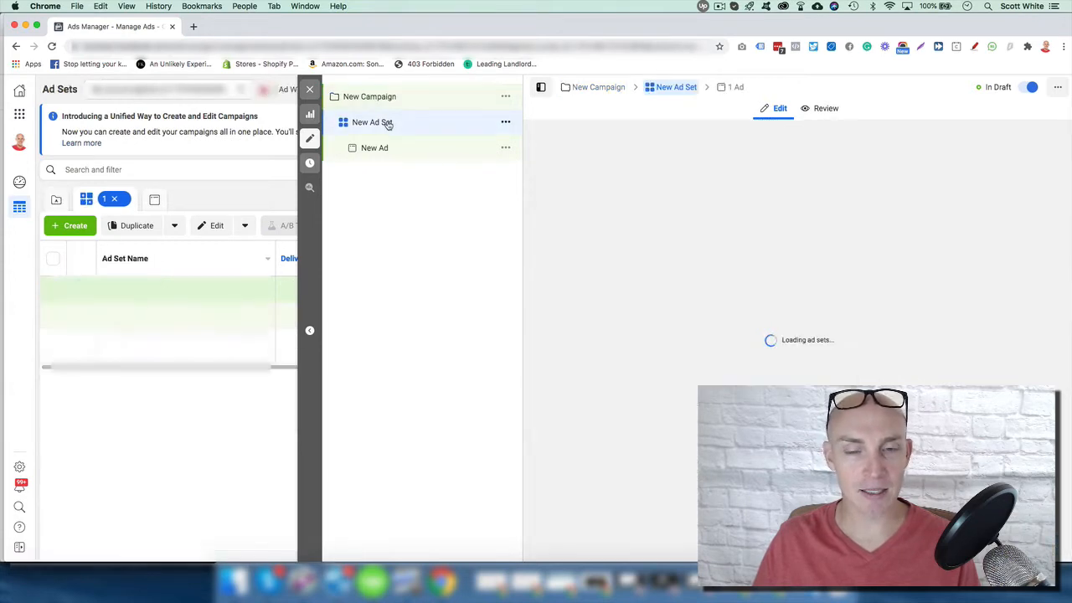
left_click(372, 122)
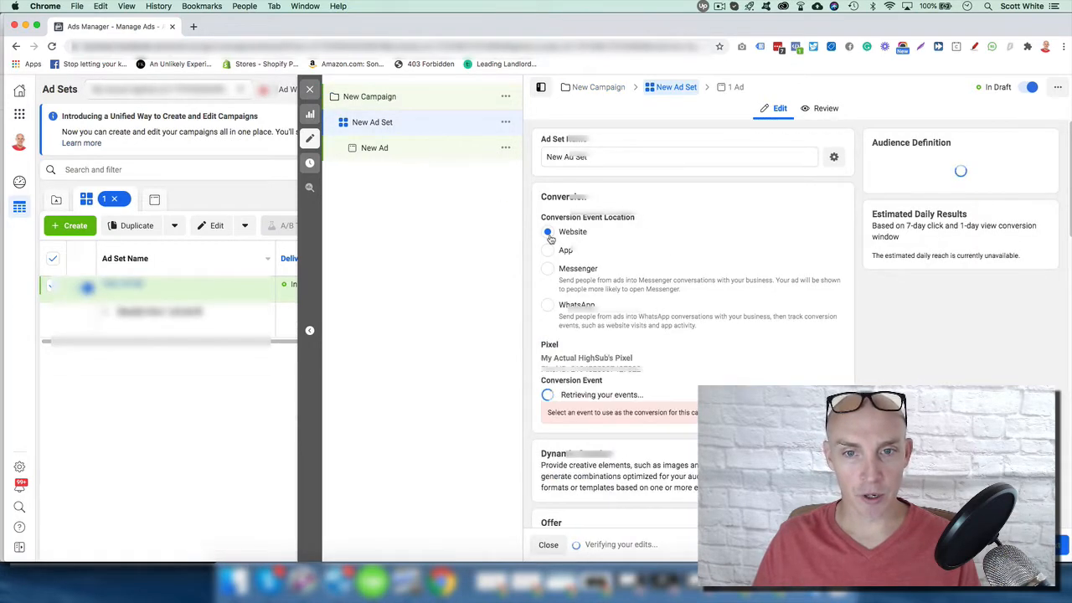
scroll("down", 3)
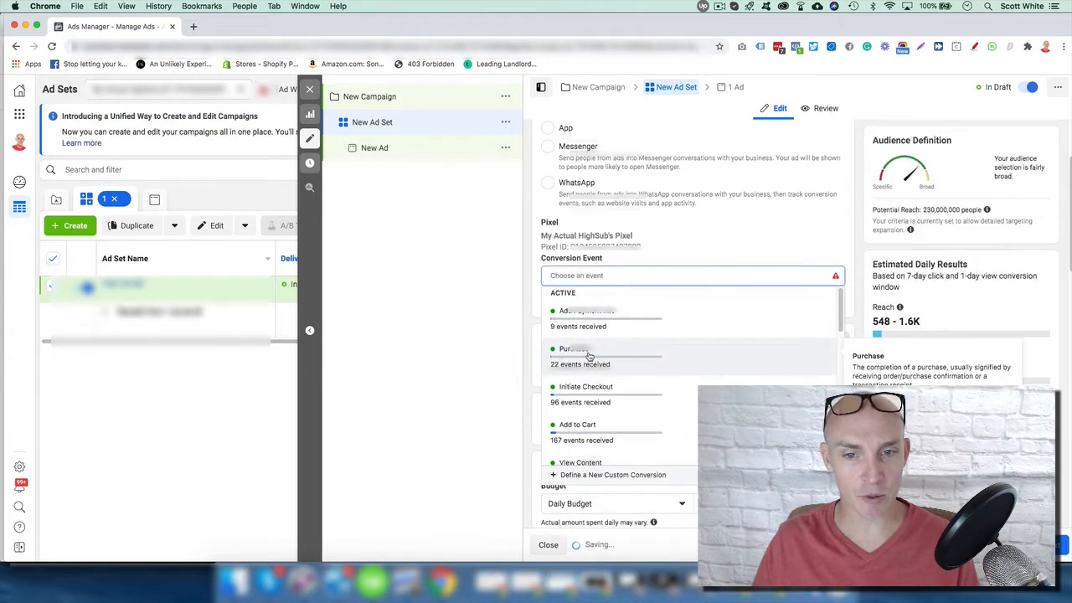
left_click(573, 348)
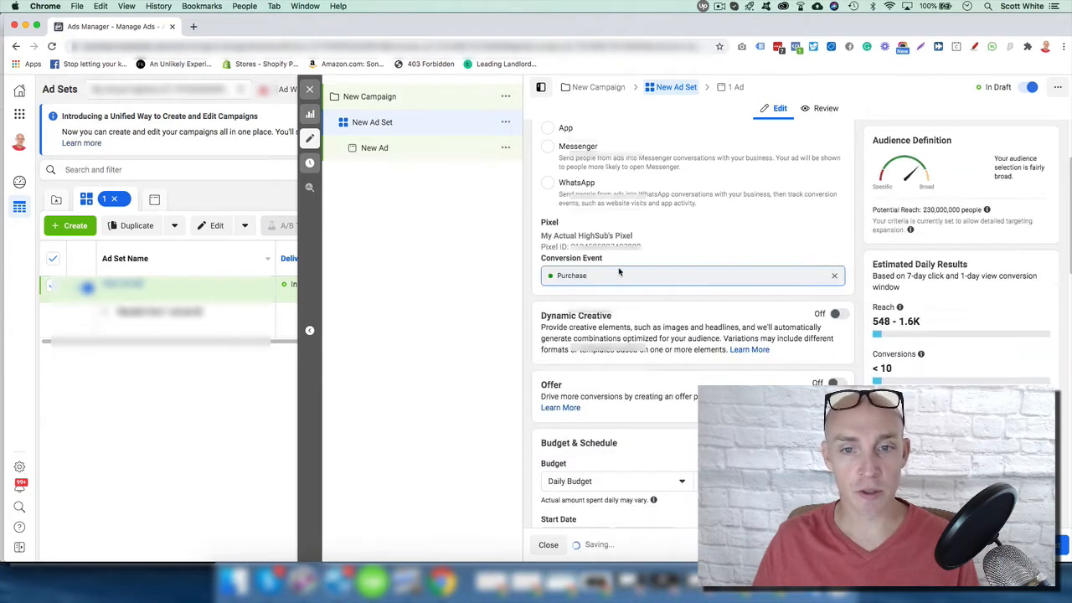
scroll("down", 3)
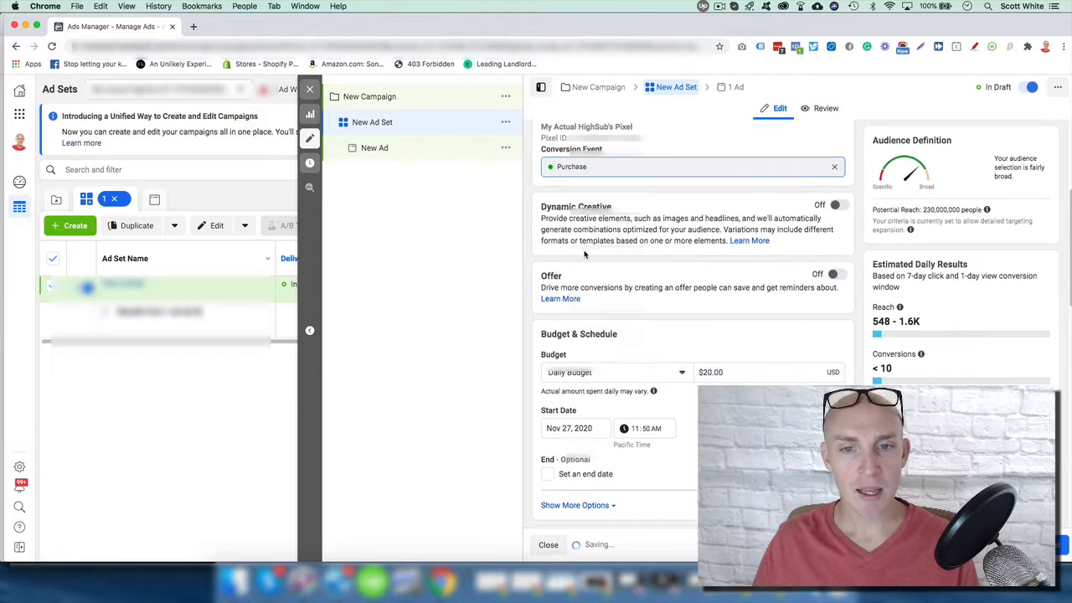
scroll("down", 3)
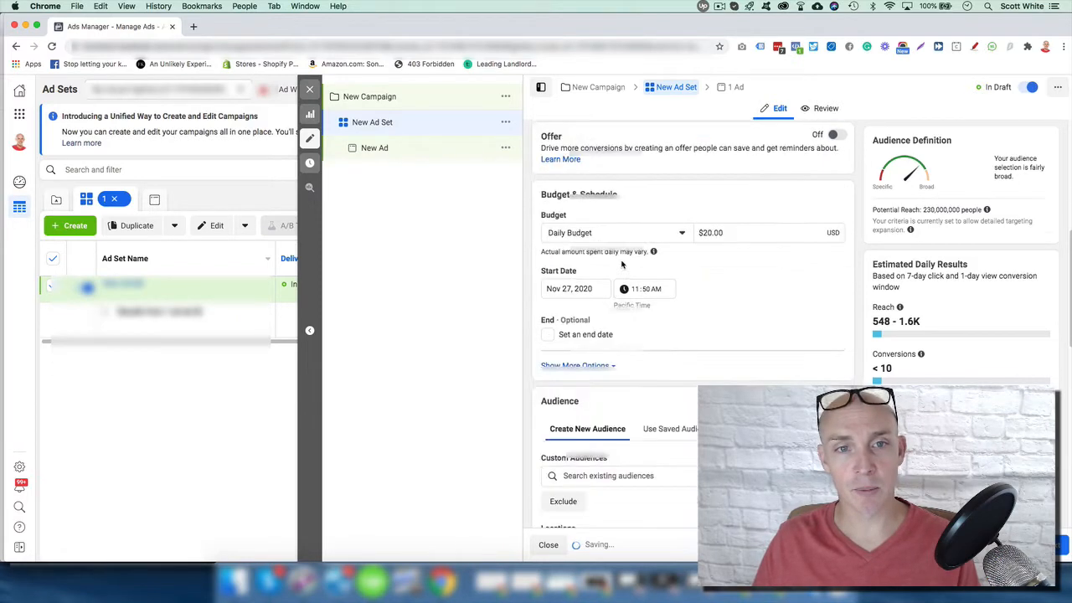
scroll("down", 3)
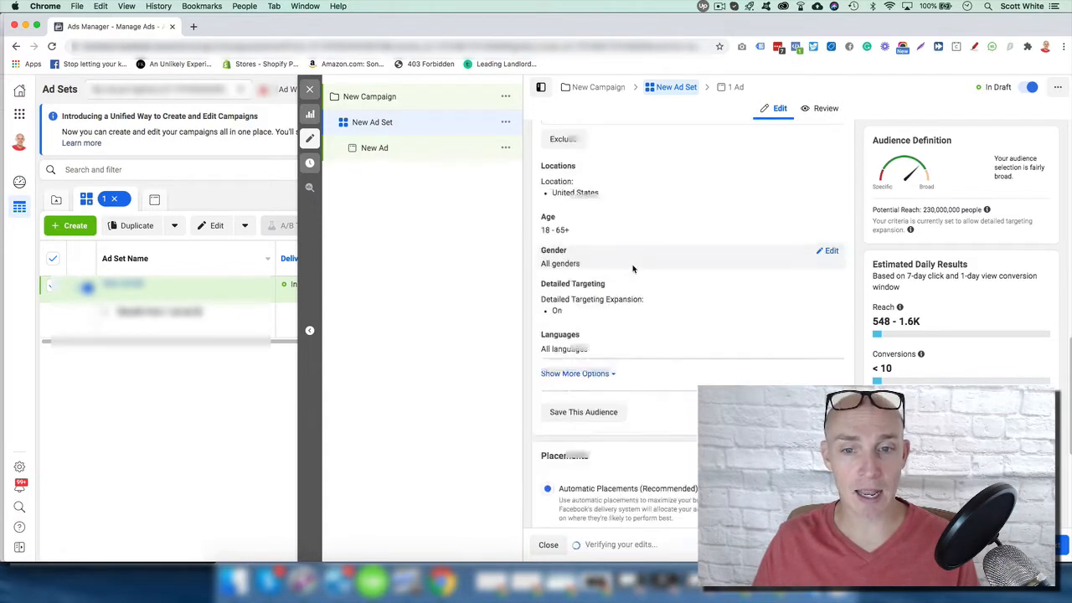
scroll("down", 3)
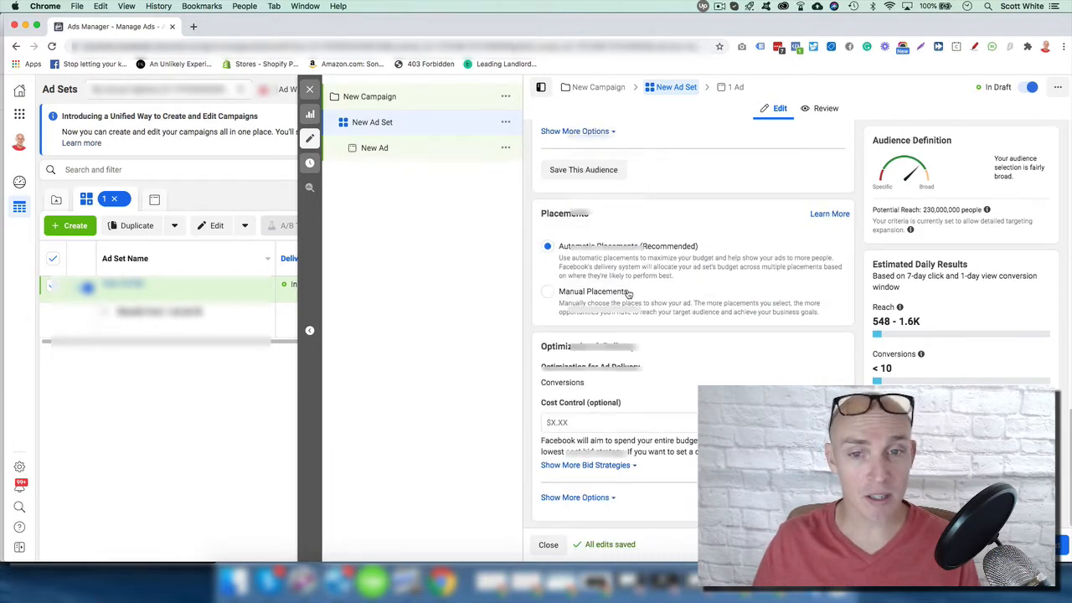
scroll("up", 3)
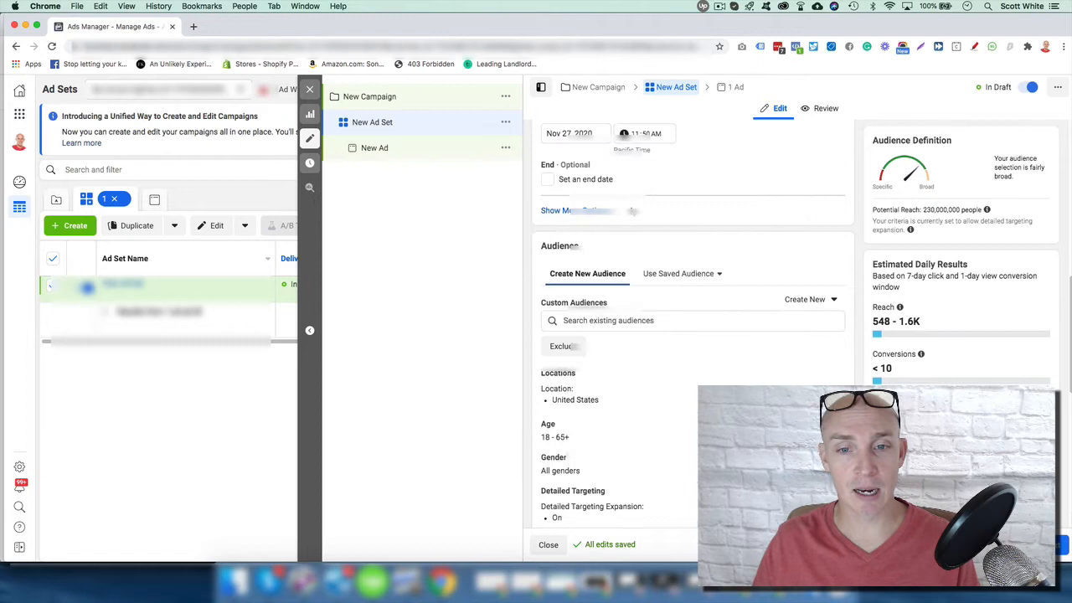
scroll("down", 3)
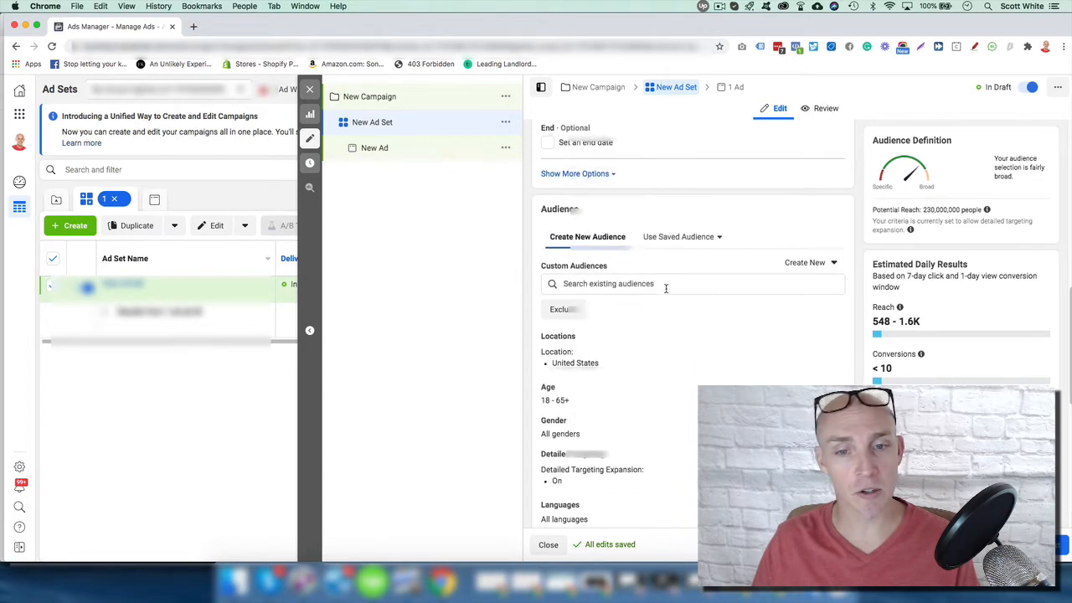
scroll("down", 3)
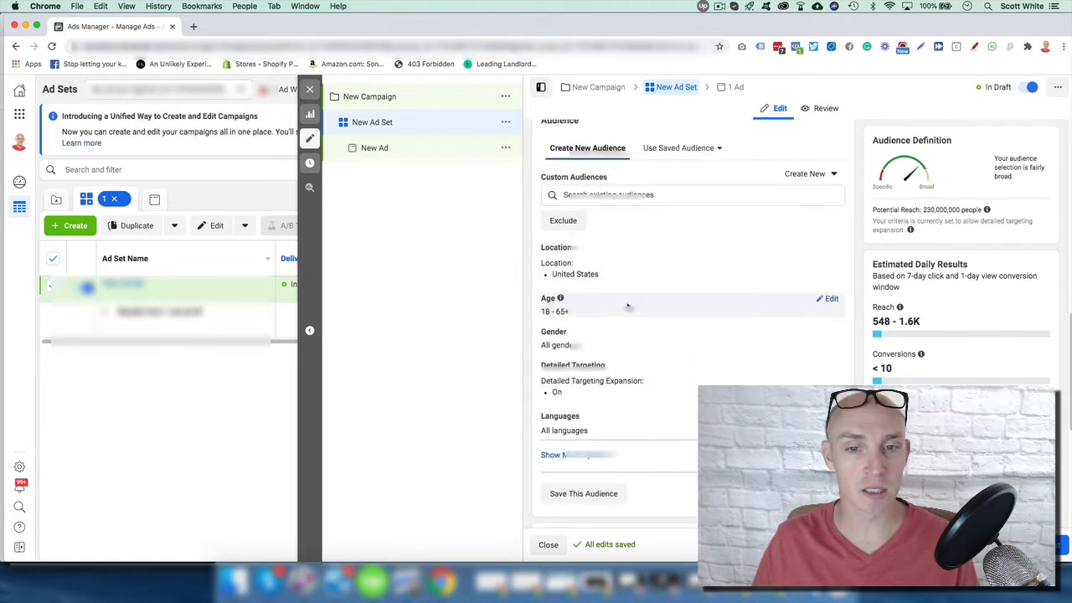
scroll("up", 3)
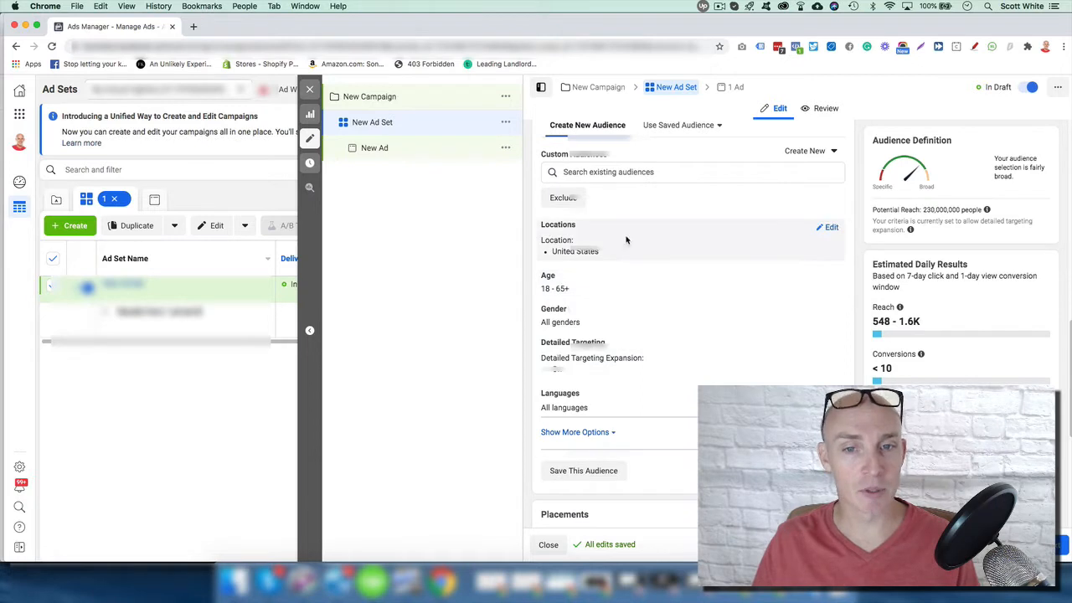
mouse_move(797, 353)
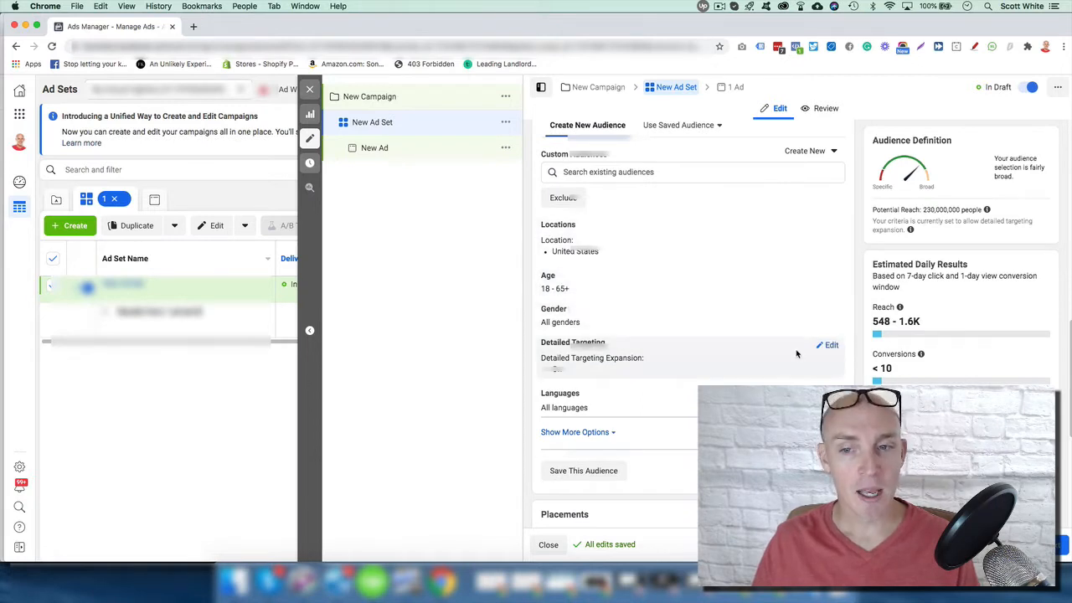
scroll("down", 3)
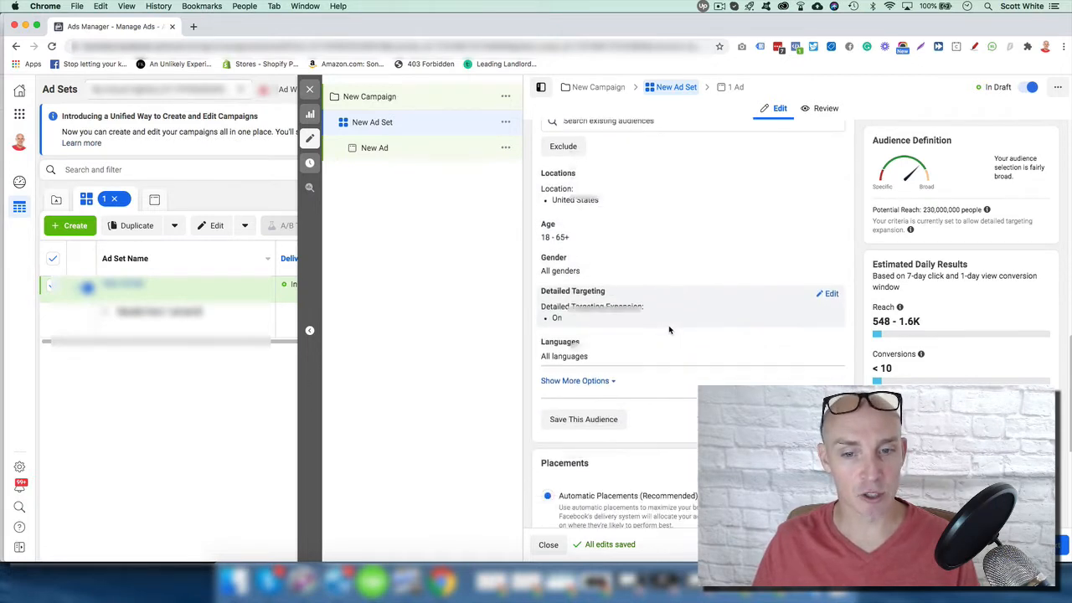
scroll("down", 3)
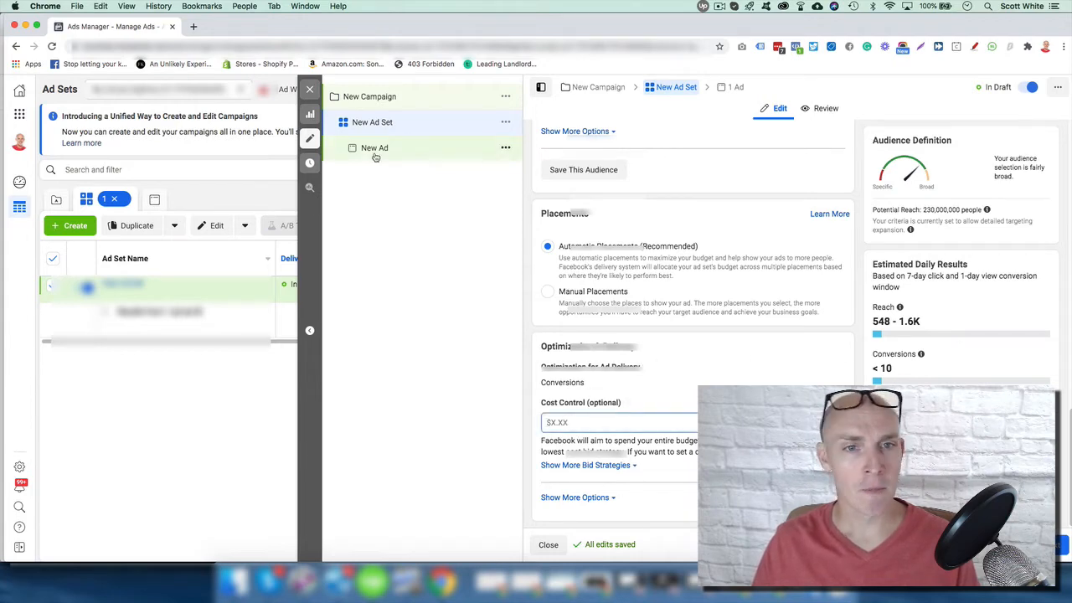
Step: Review the new ad's settings, then leave the editor without publishing the draft items
left_click(375, 148)
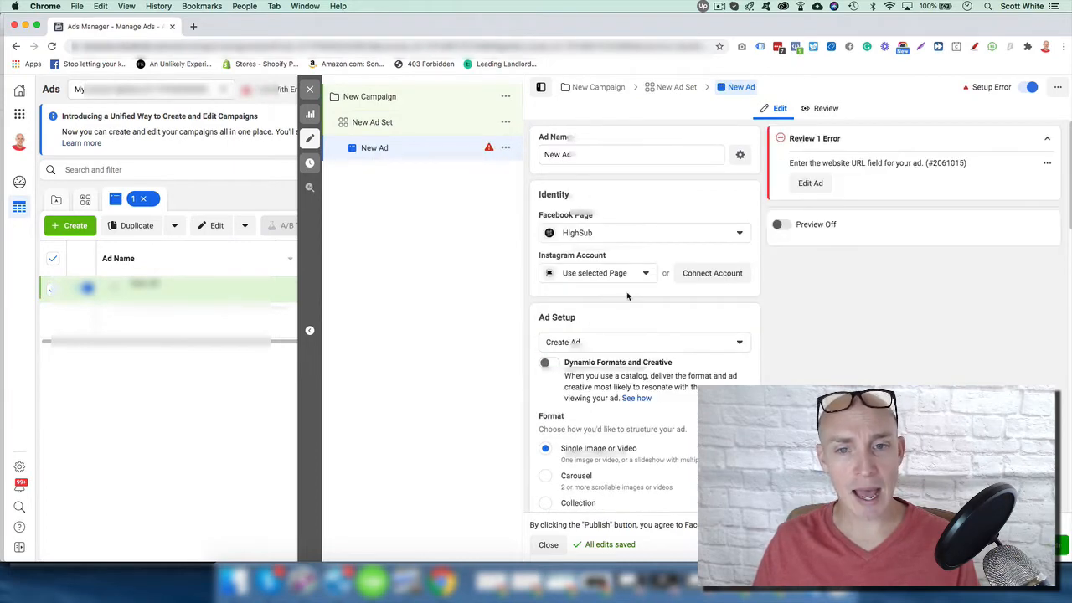
scroll("down", 3)
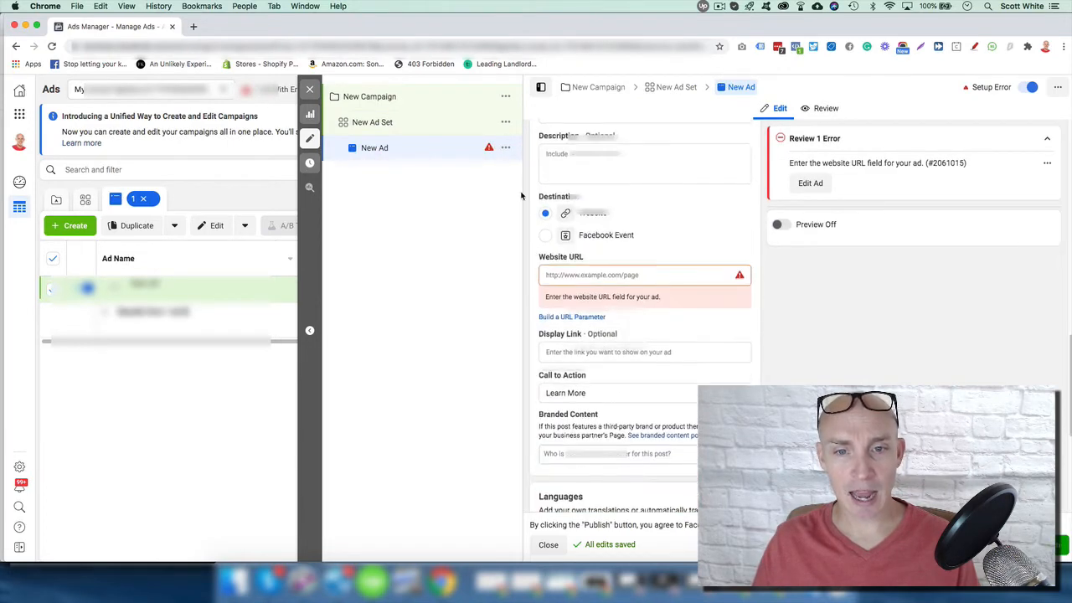
scroll("down", 3)
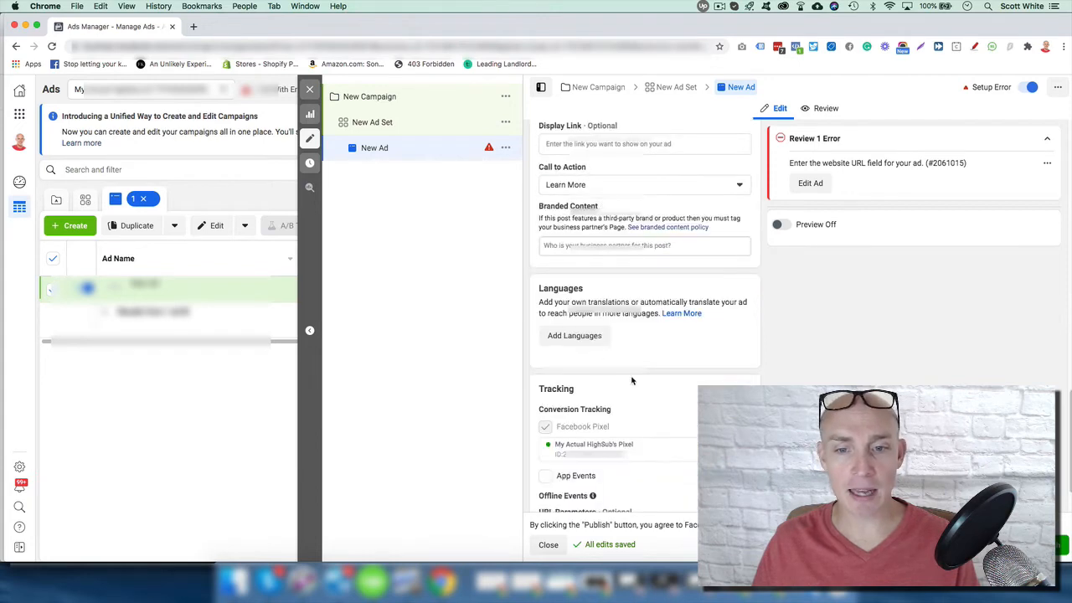
scroll("up", 3)
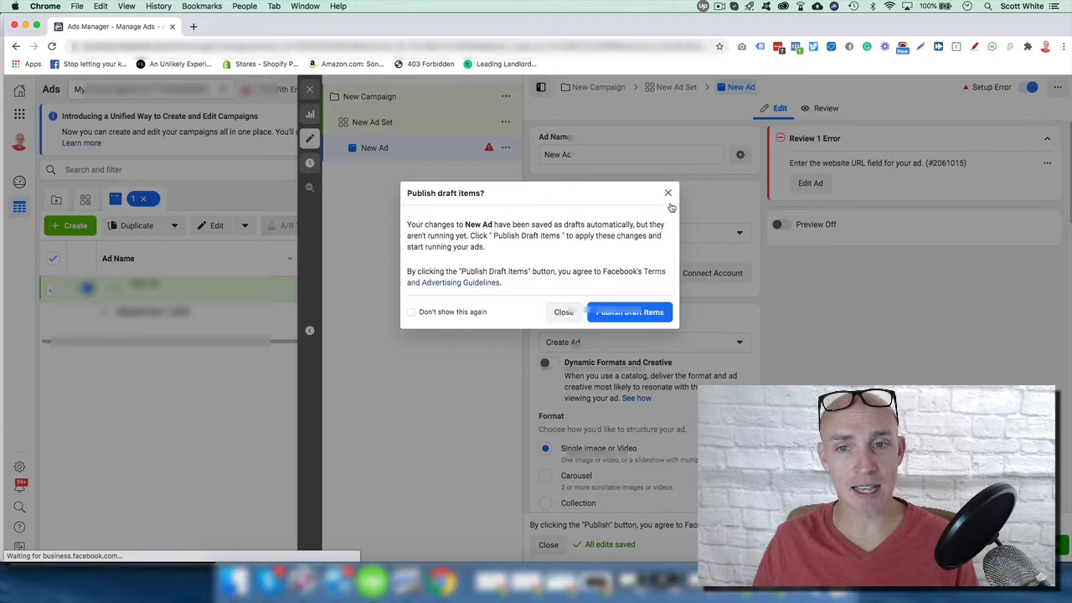
left_click(563, 312)
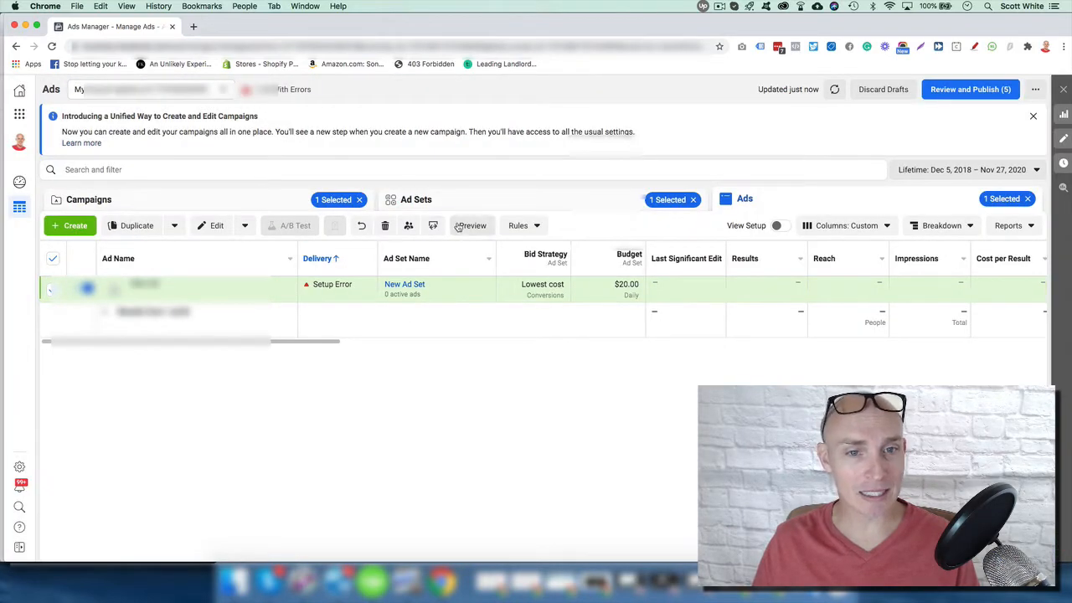
Step: Delete the draft ad flagged for a missing website URL
left_click(385, 225)
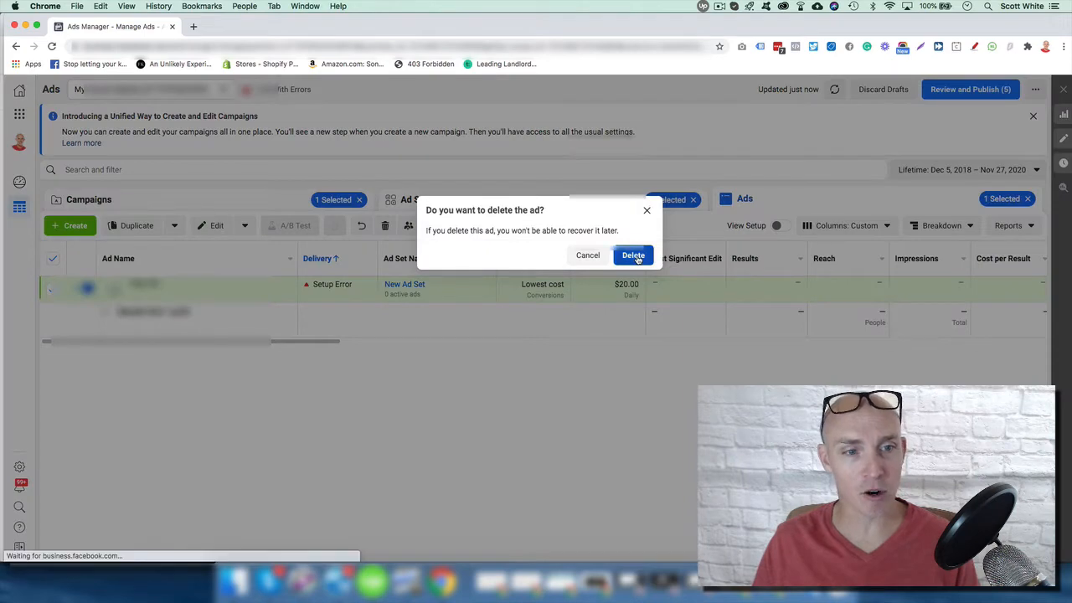
left_click(633, 255)
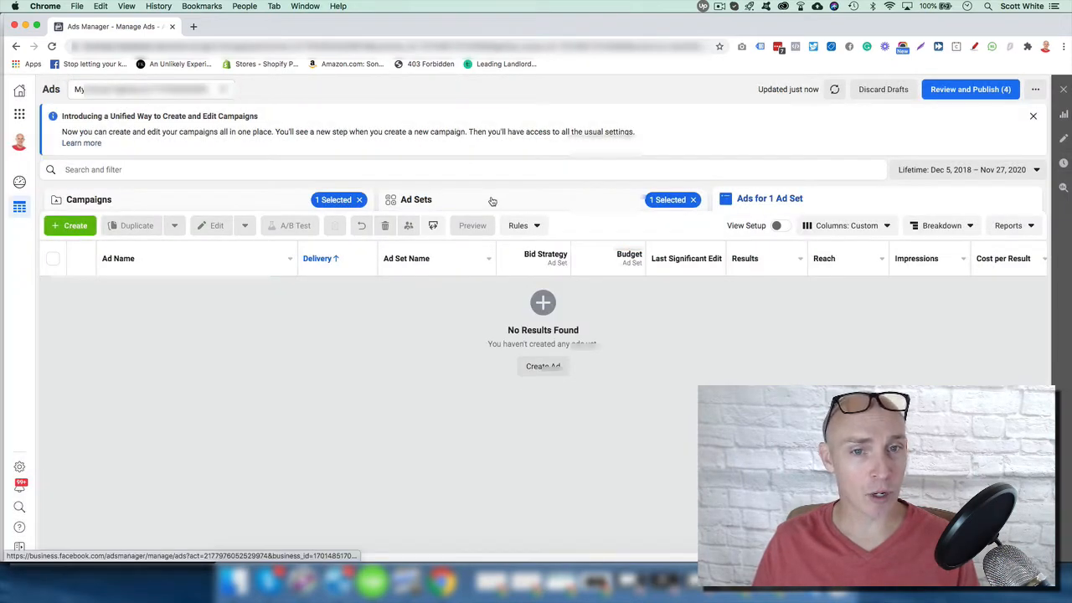
Step: Show all 24 ad sets and select the active add-to-cart (ATC) ad set
left_click(415, 198)
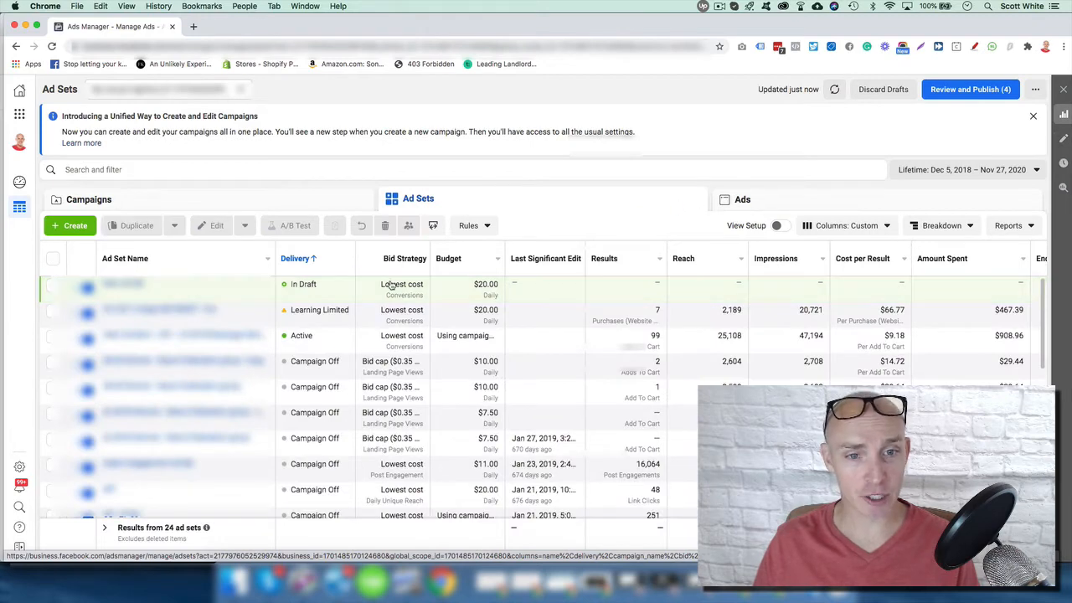
mouse_move(620, 322)
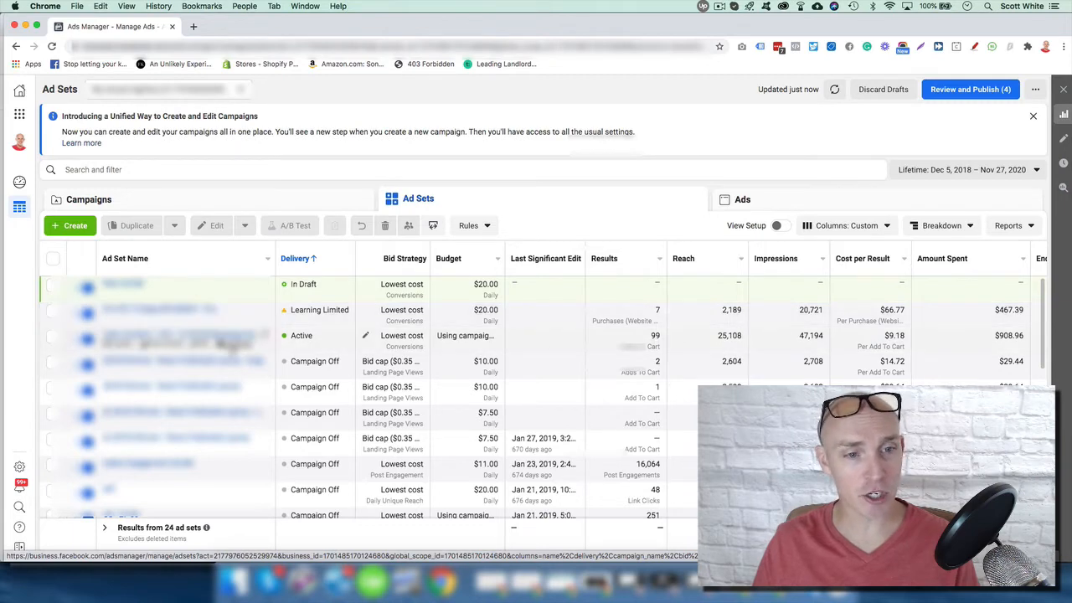
left_click(52, 335)
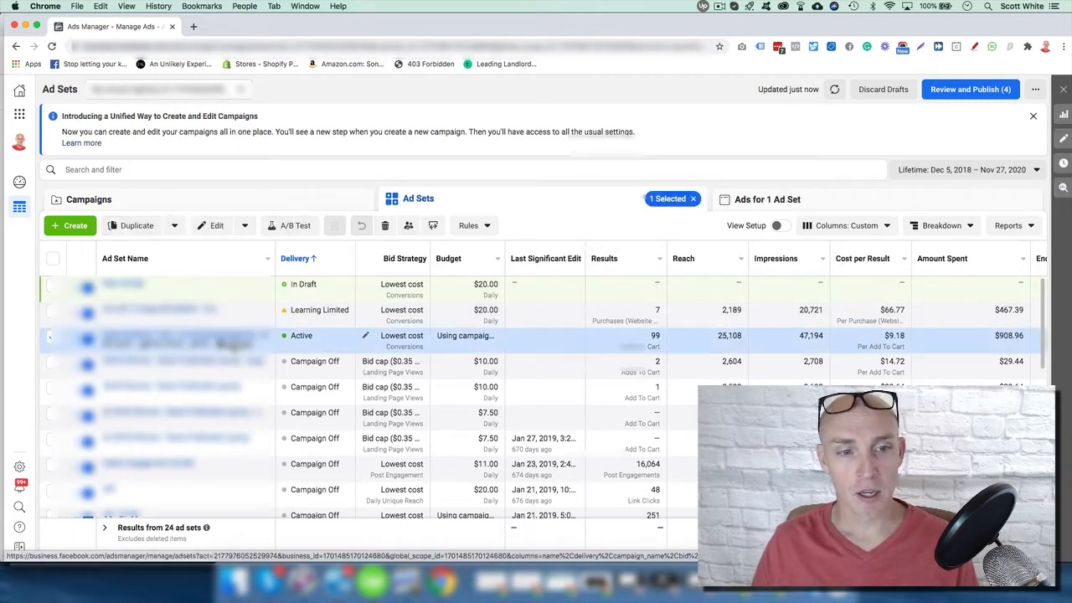
Step: Duplicate the ATC ad set as 1 copy in the original campaign and open the copy for editing
left_click(137, 225)
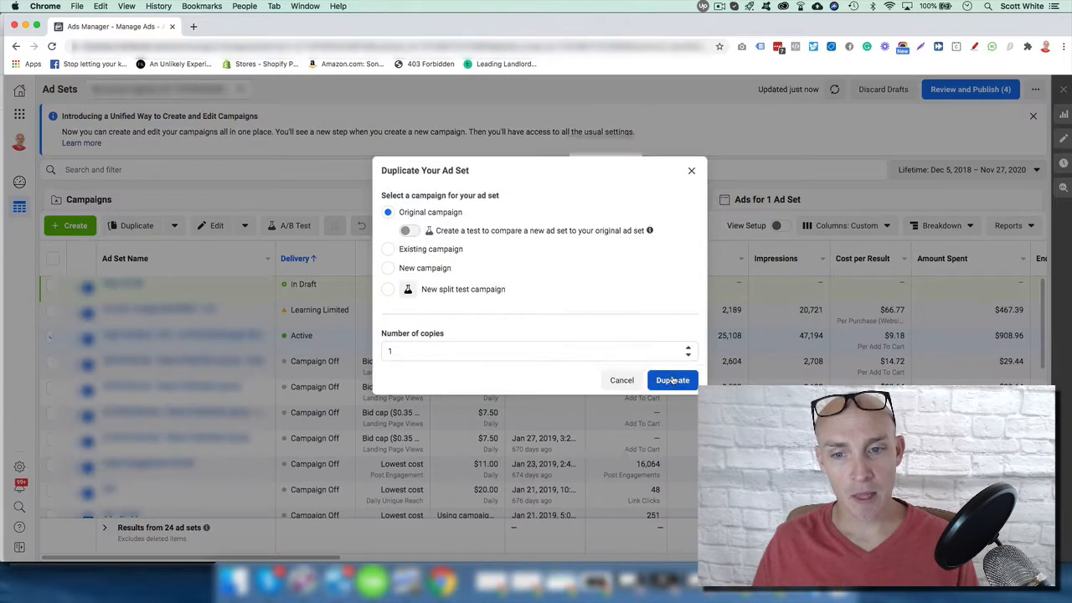
left_click(674, 379)
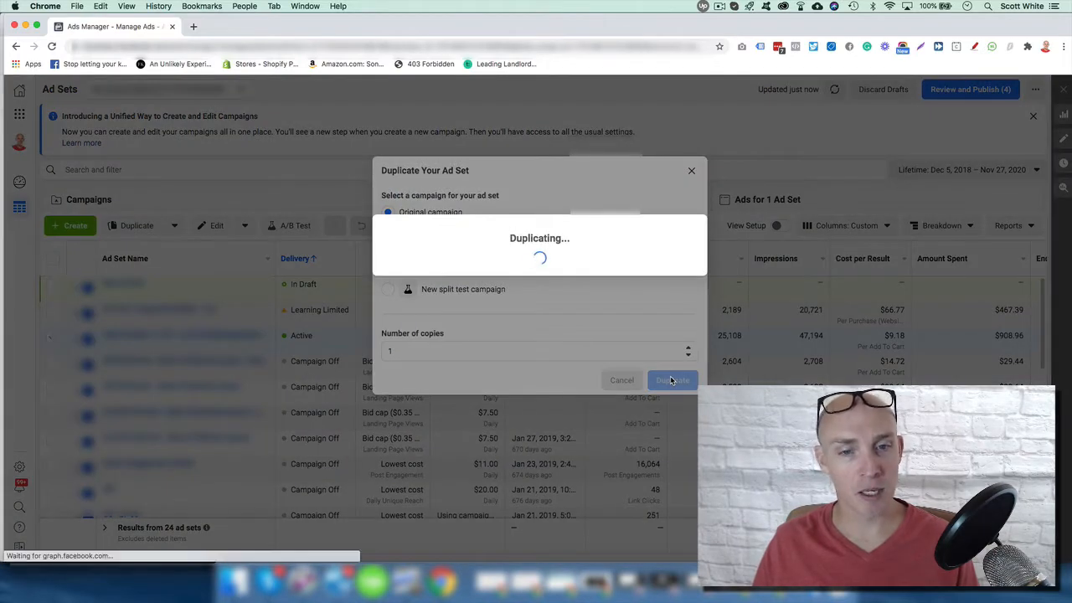
left_click(674, 379)
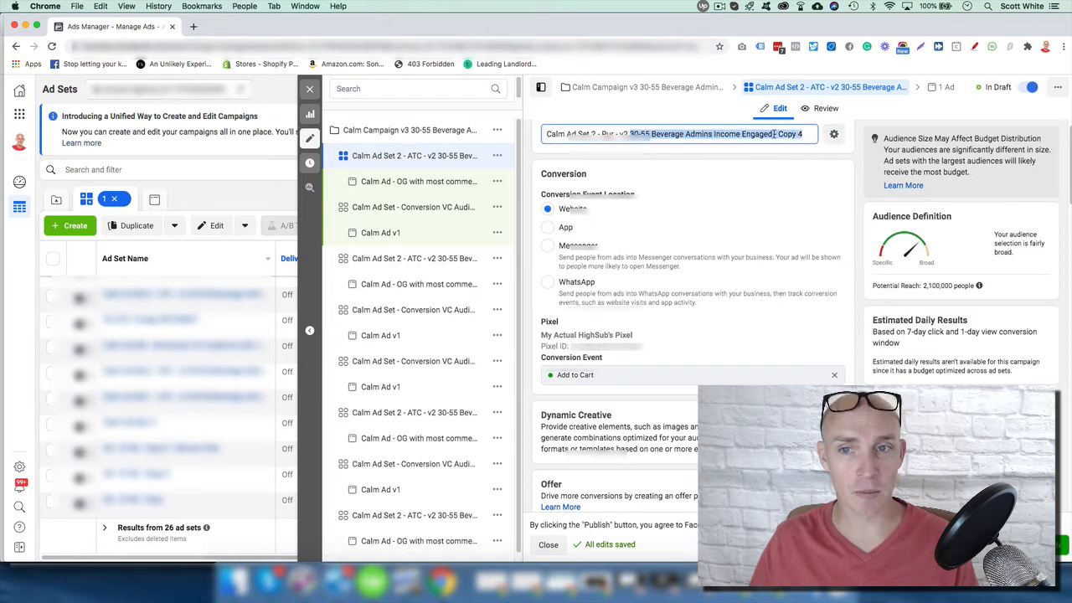
Step: Rename the copy with Pur instead of ATC and set its conversion event to Purchase
key("Backspace")
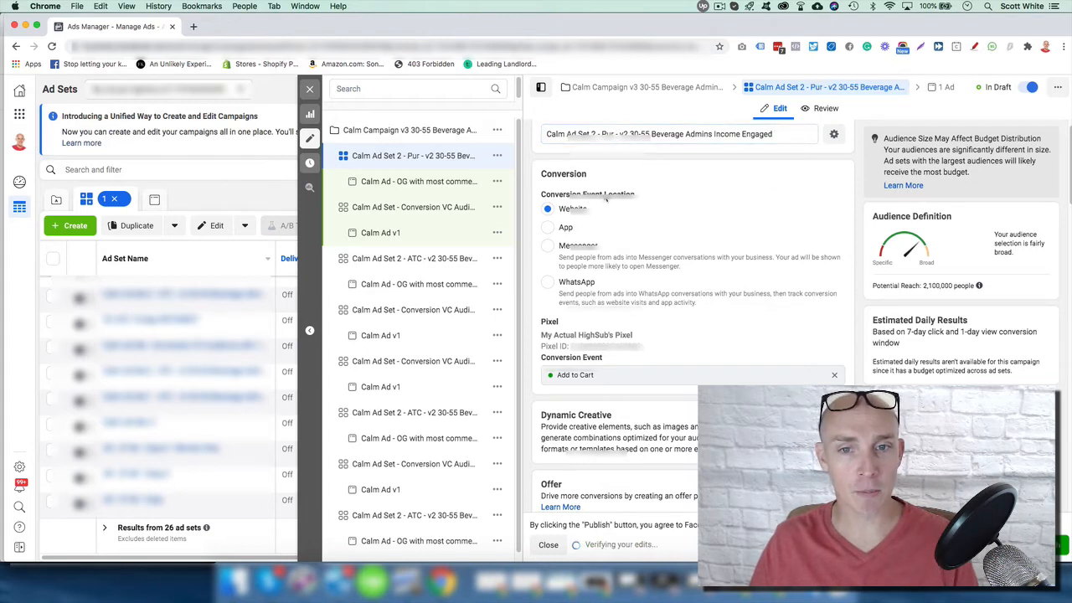
left_click(834, 375)
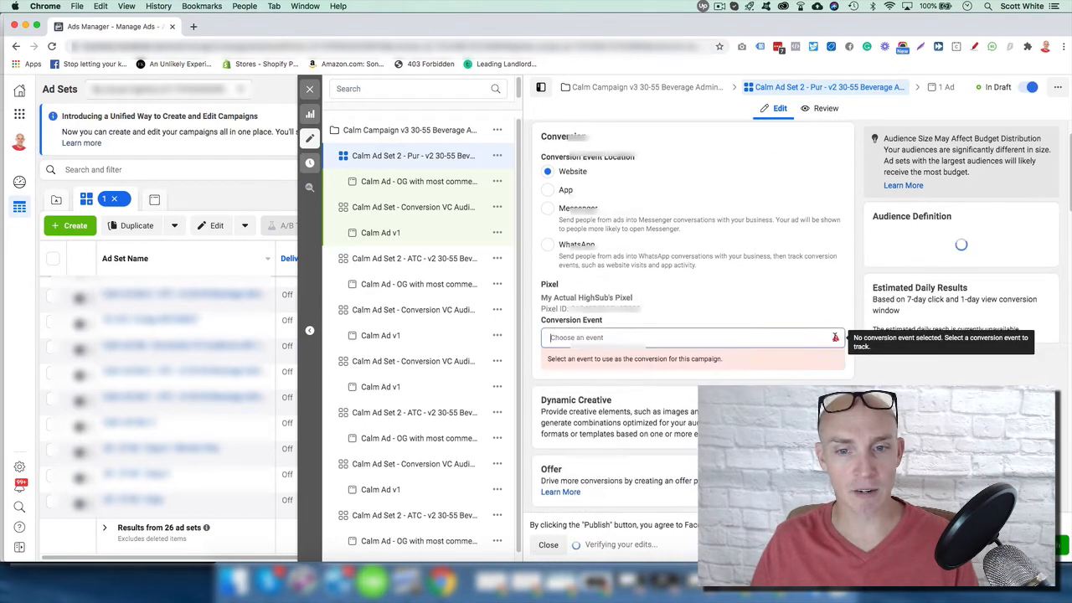
type("pur")
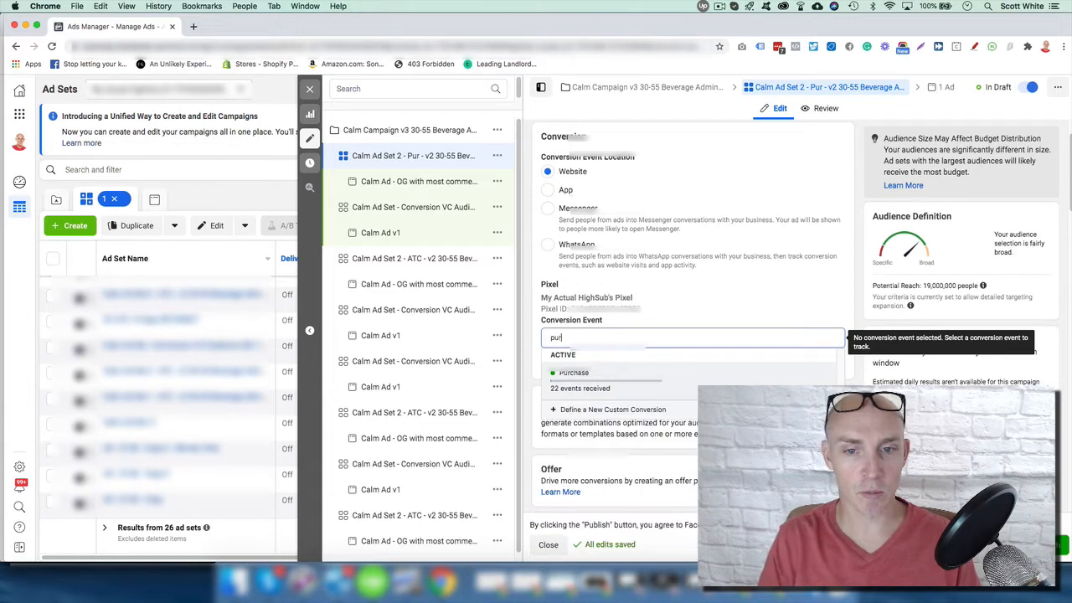
left_click(573, 372)
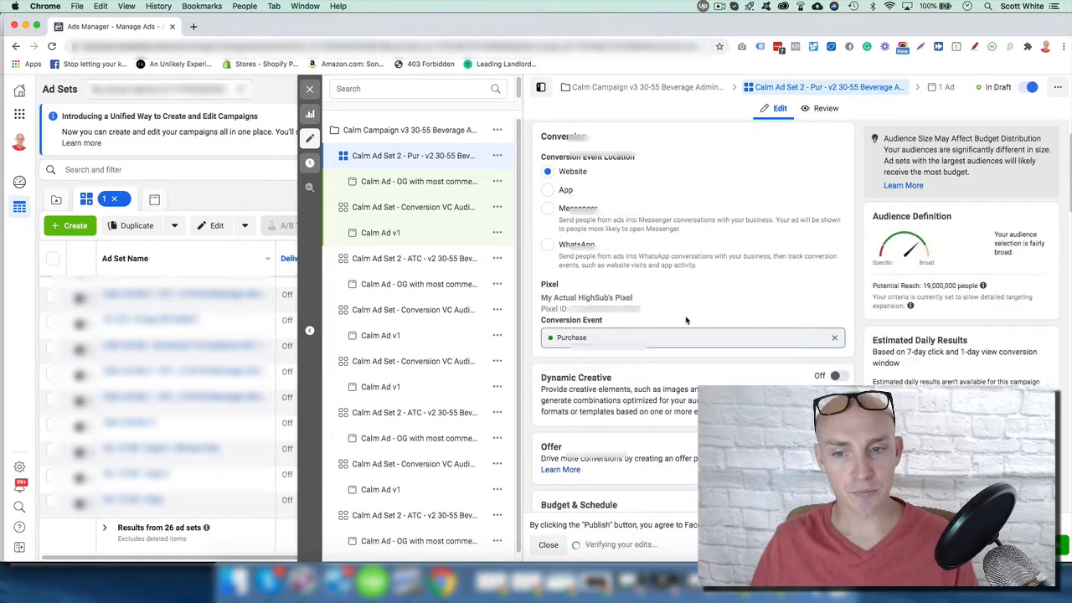
Step: Review Budget & Schedule, Audience, Placements and Optimization, then publish the Pur ad set for review
scroll("down", 3)
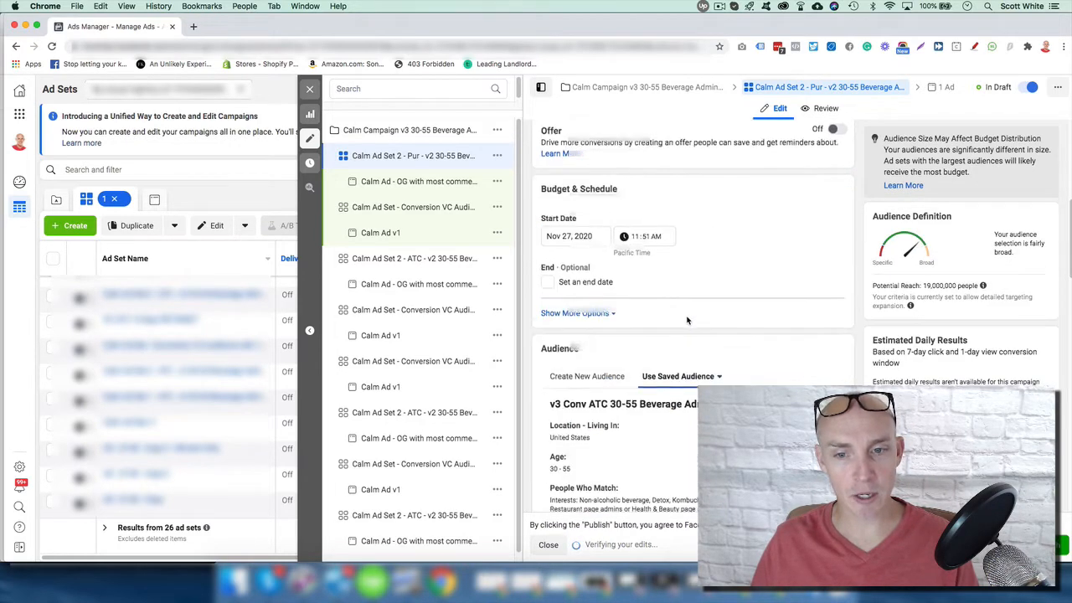
scroll("down", 3)
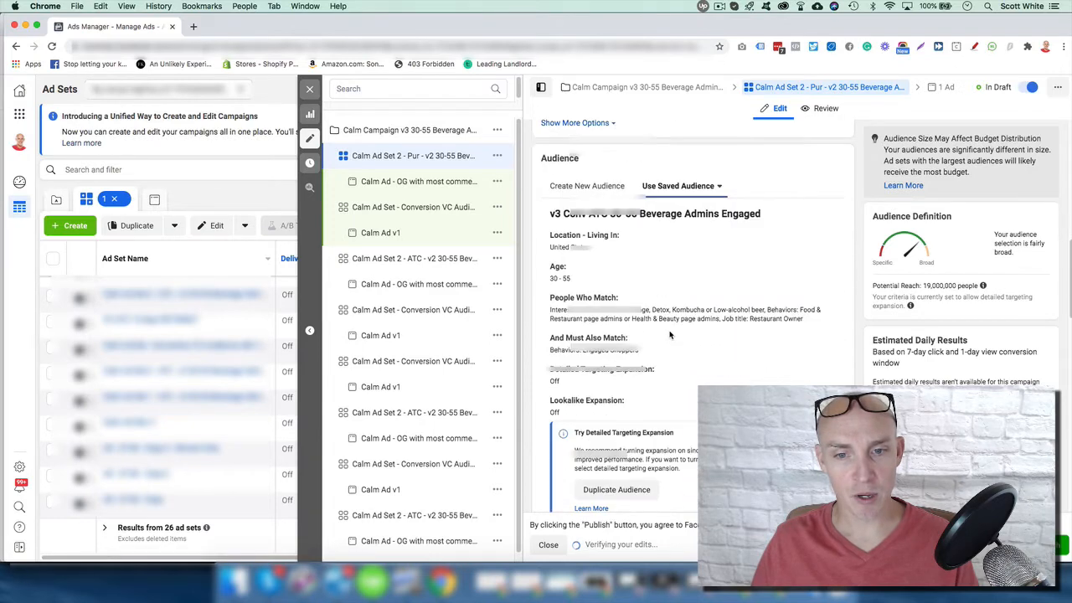
scroll("down", 3)
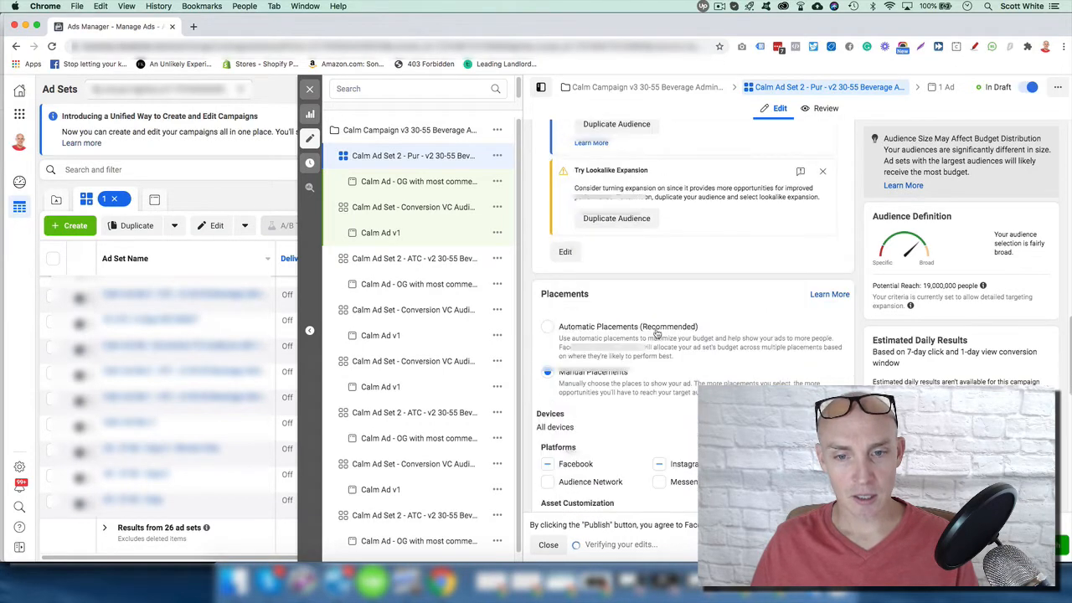
scroll("down", 3)
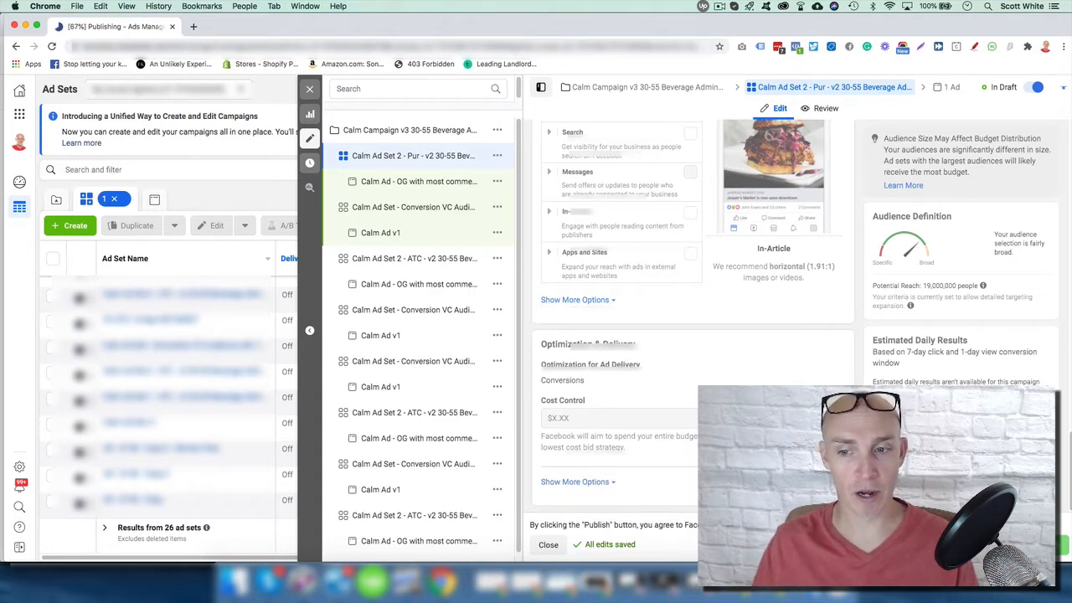
left_click(548, 544)
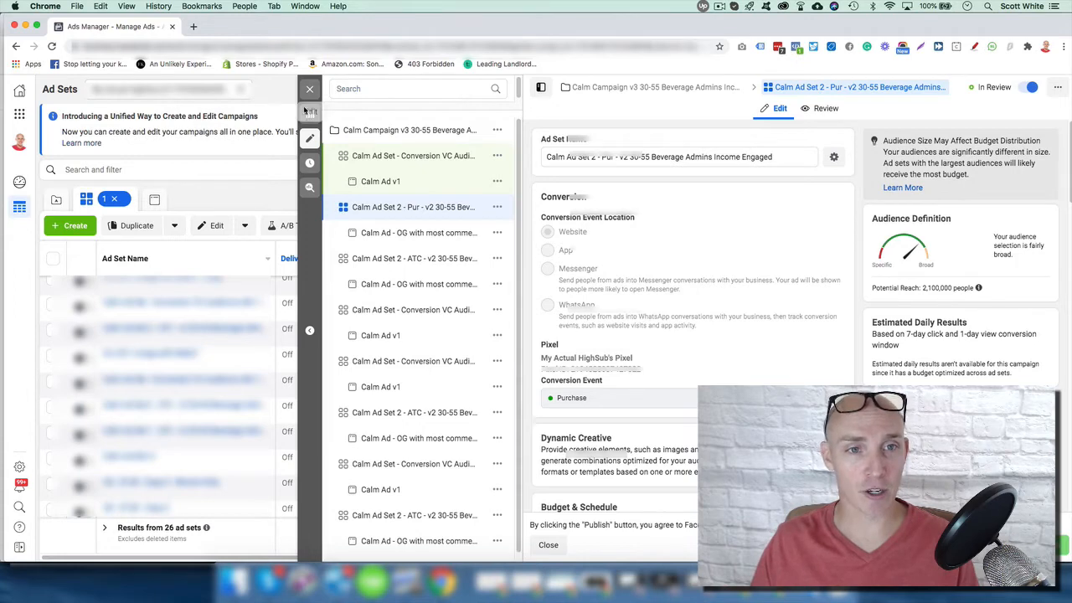
left_click(310, 89)
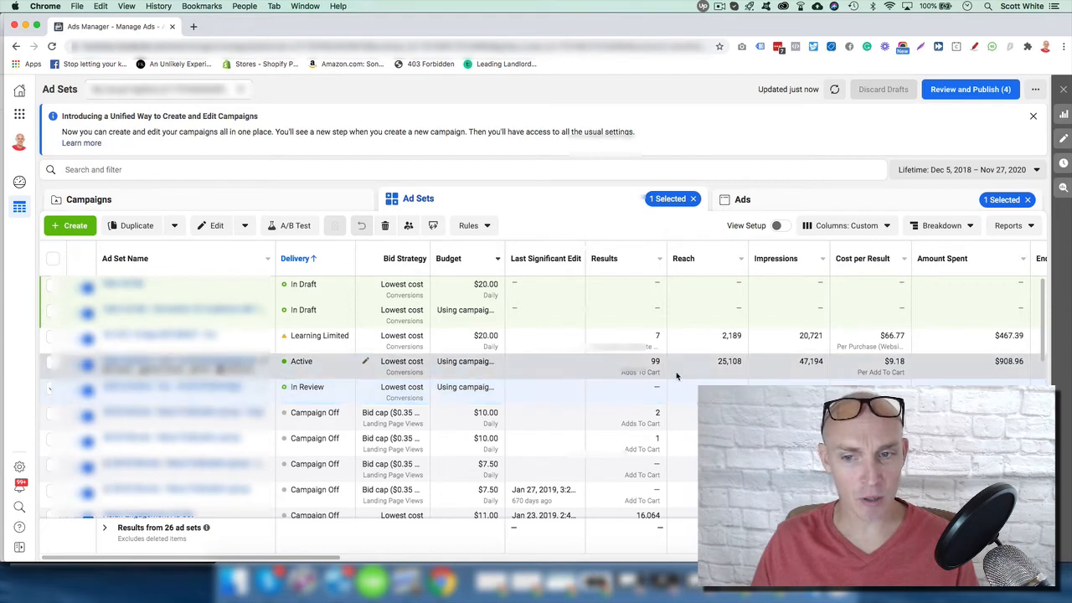
mouse_move(908, 369)
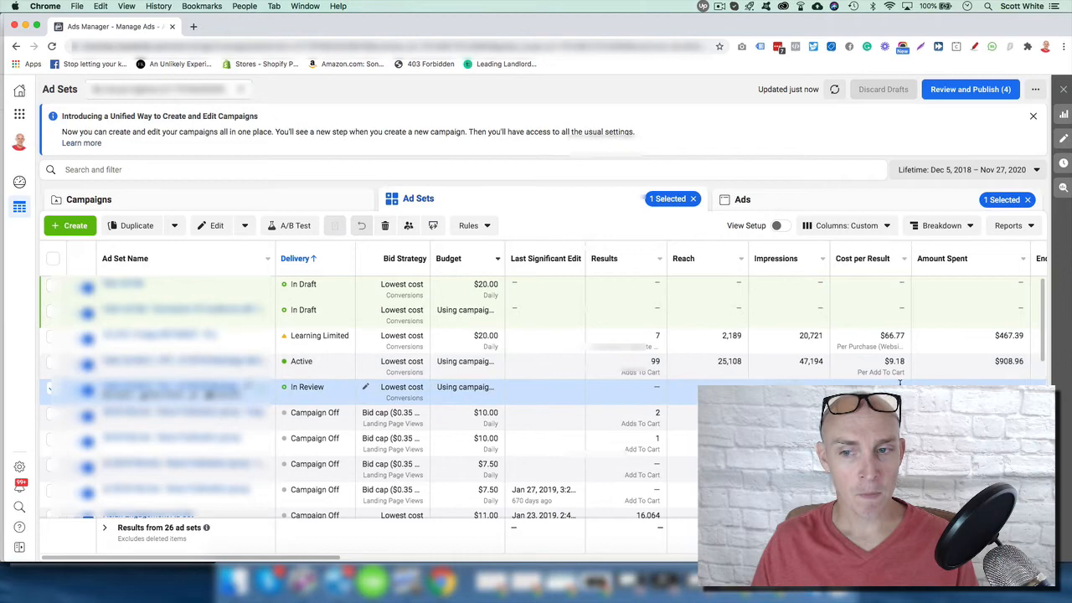
Step: Scroll the ad sets table right toward the schedule, frequency and cost-per-purchase columns
scroll("right", 3)
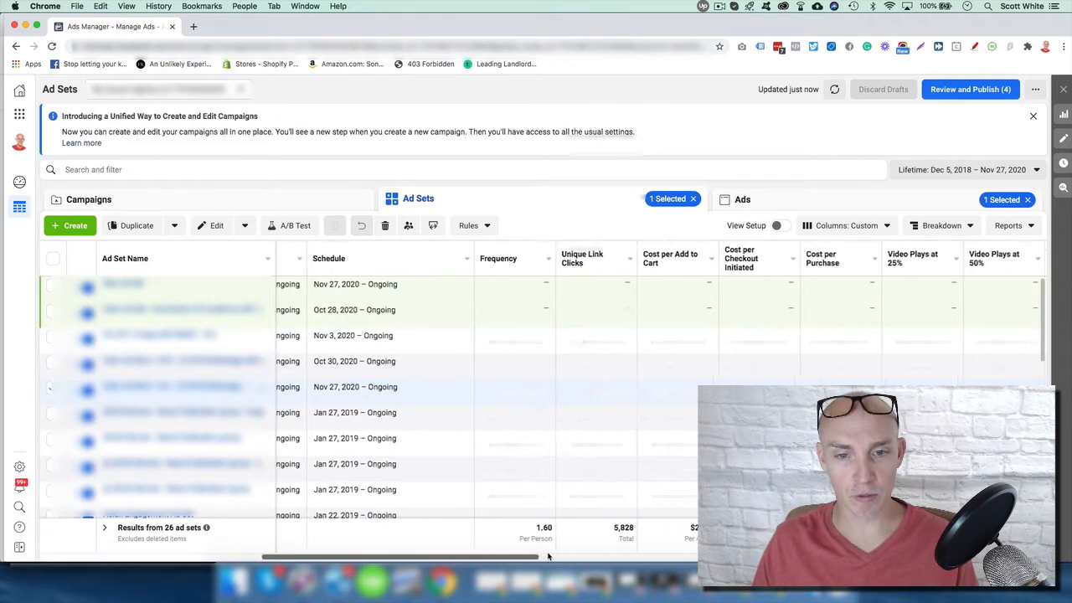
Step: Scroll right to Cost per Purchase, where the ATC ad set shows $82.96
scroll("right", 3)
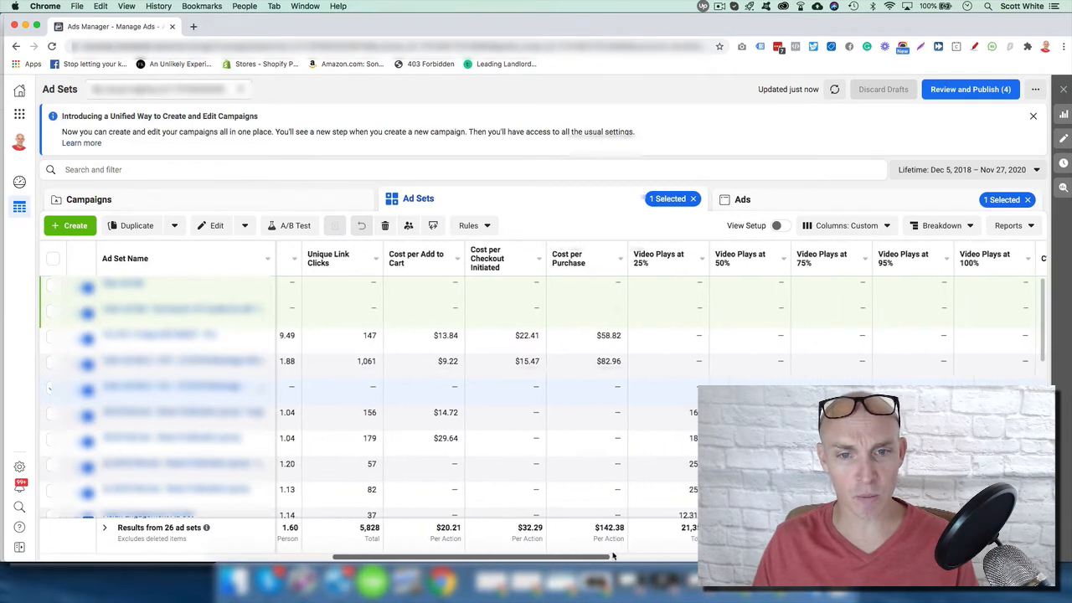
scroll("right", 3)
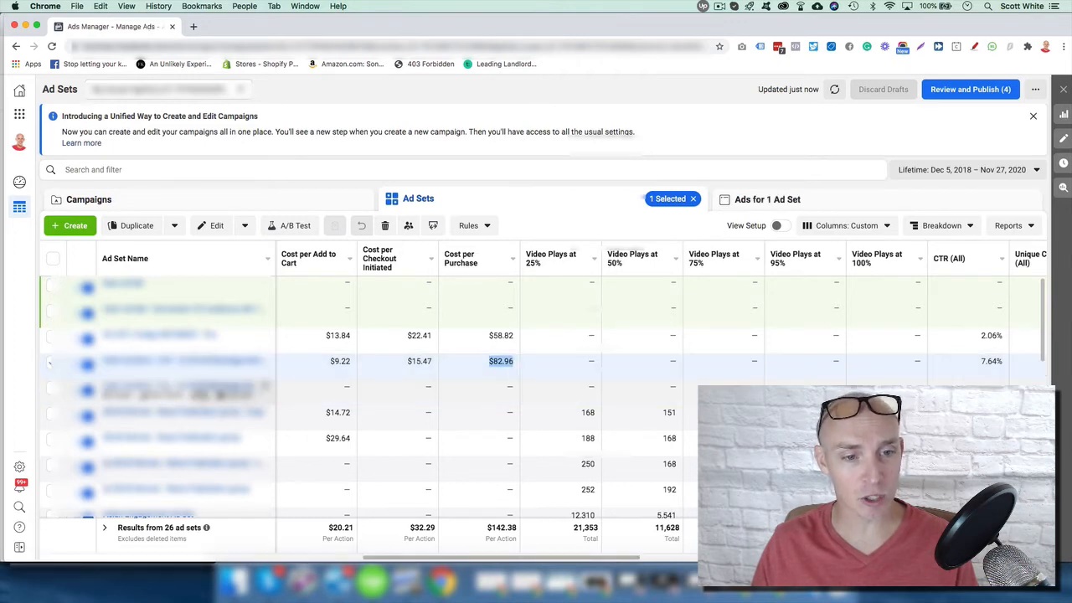
mouse_move(184, 366)
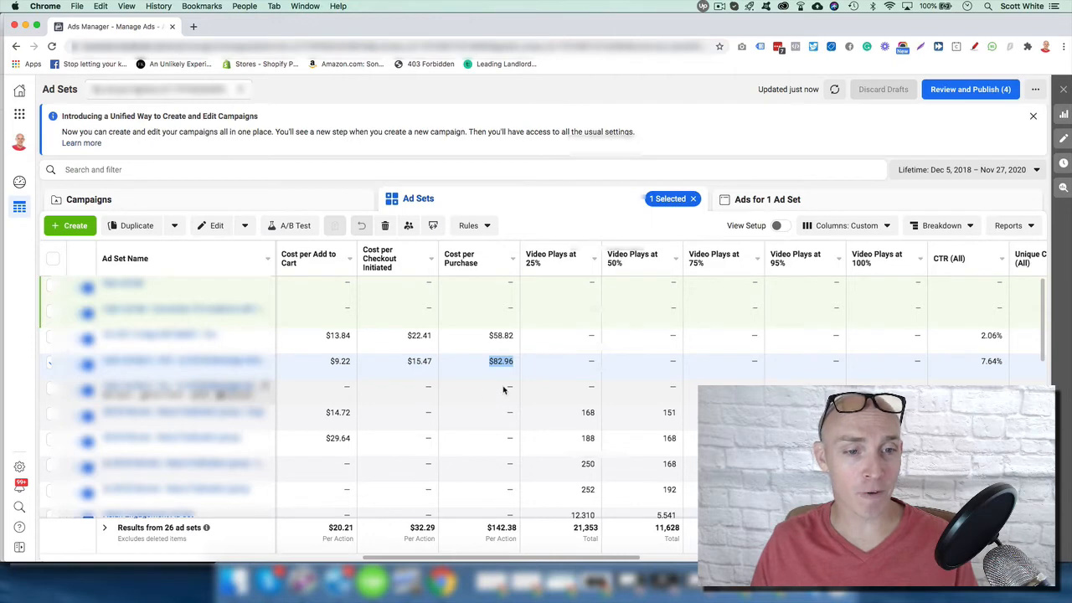
mouse_move(511, 385)
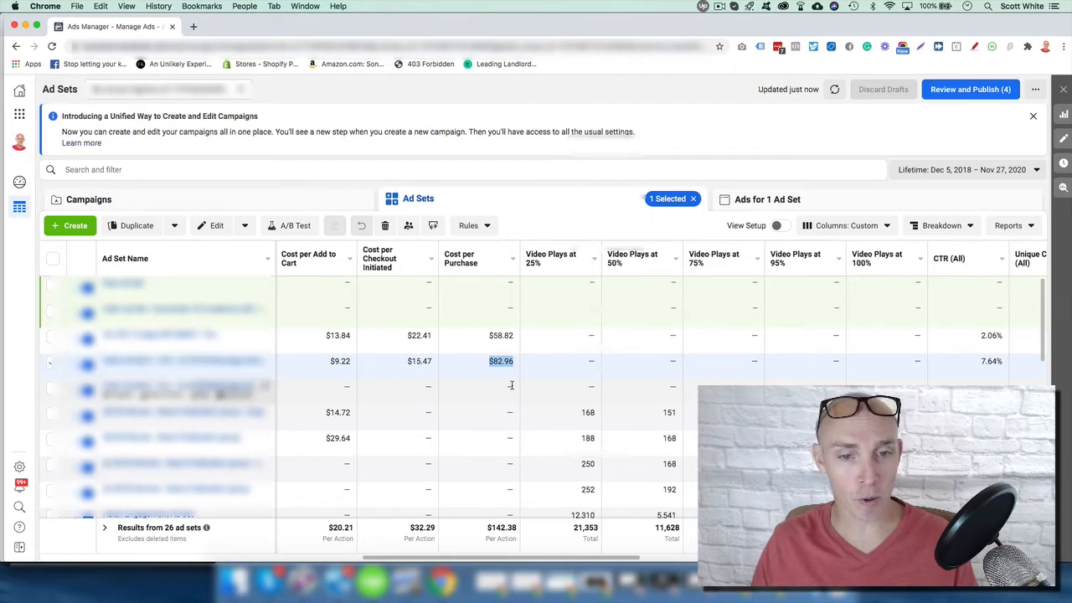
mouse_move(328, 347)
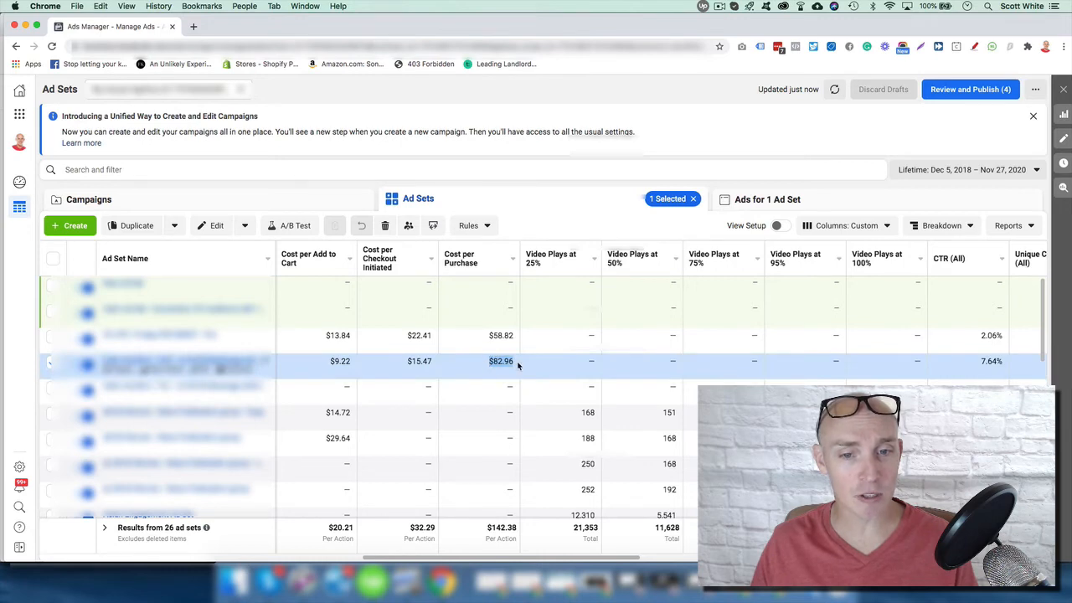
mouse_move(489, 375)
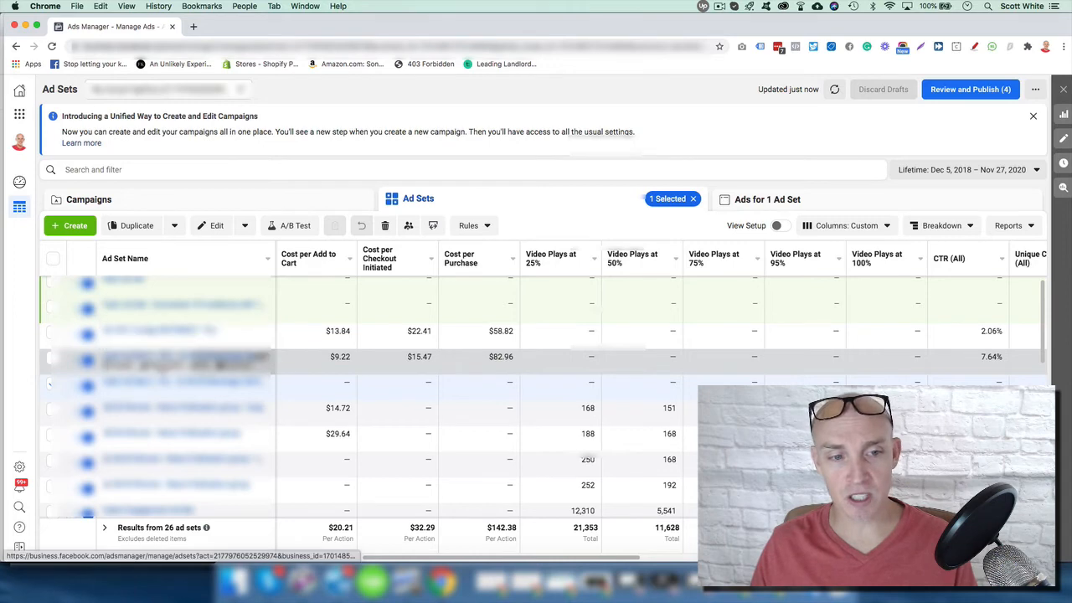
mouse_move(405, 378)
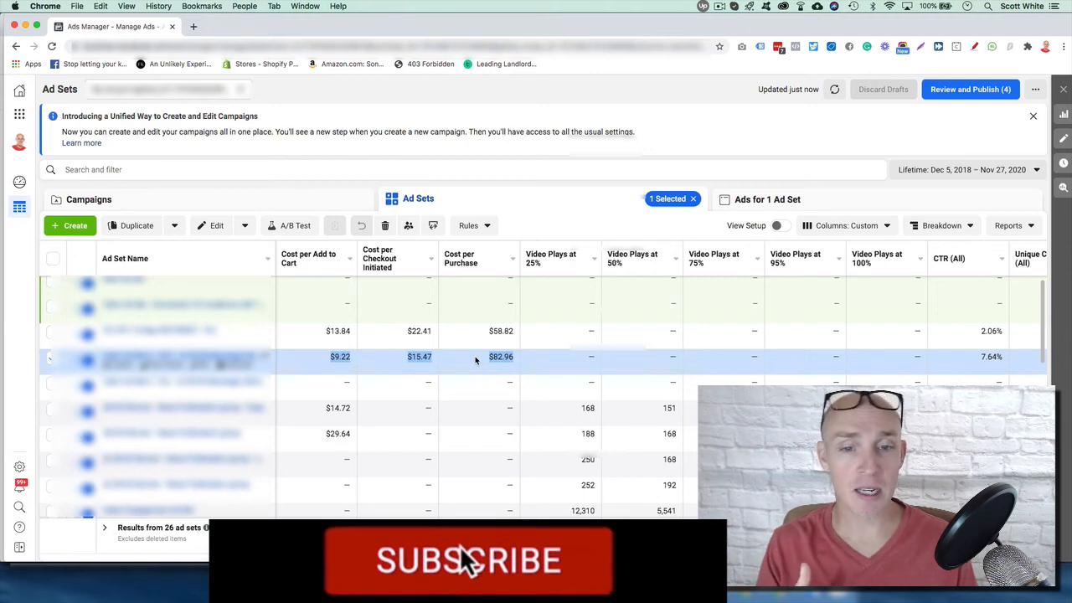
left_click(468, 560)
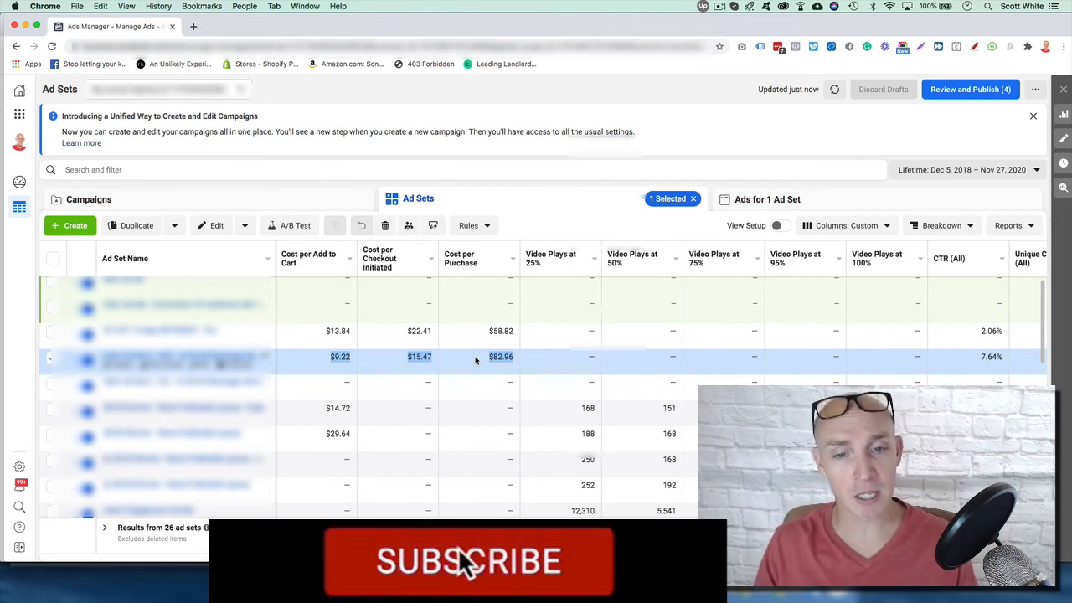
left_click(469, 561)
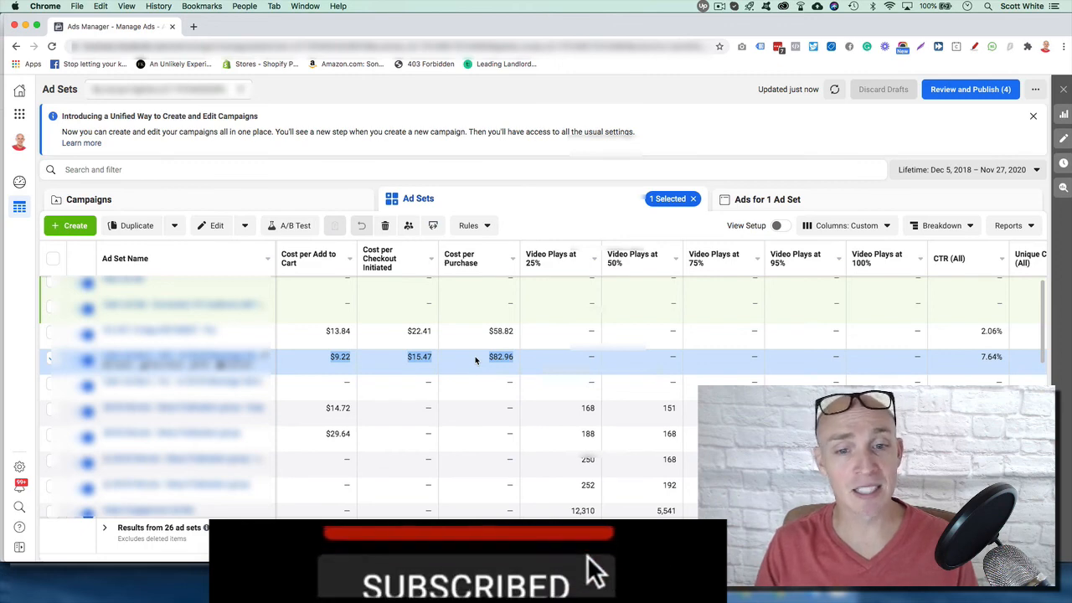